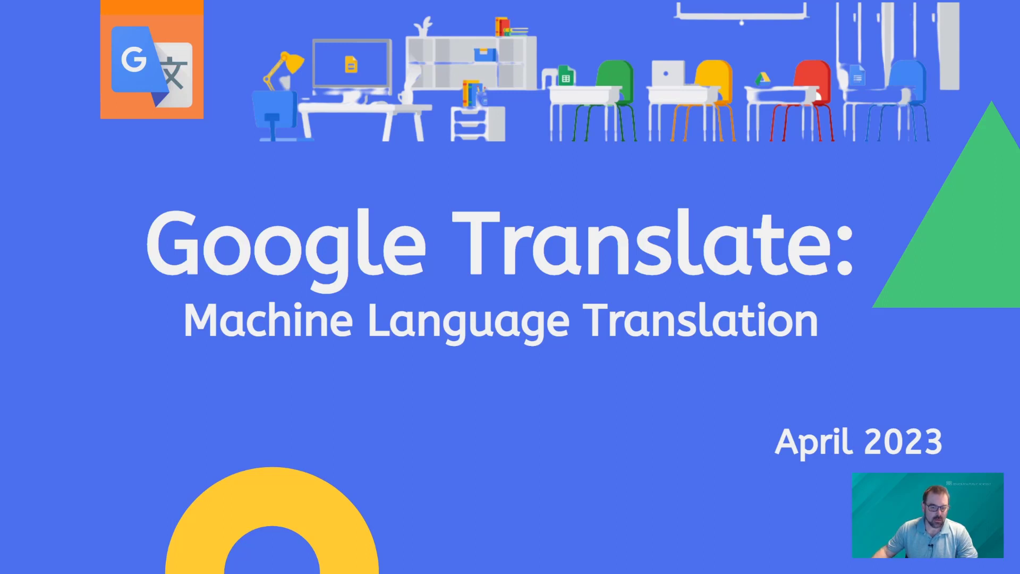
- Advance the Google Translate presentation from the title slide to the overview slide
key("right")
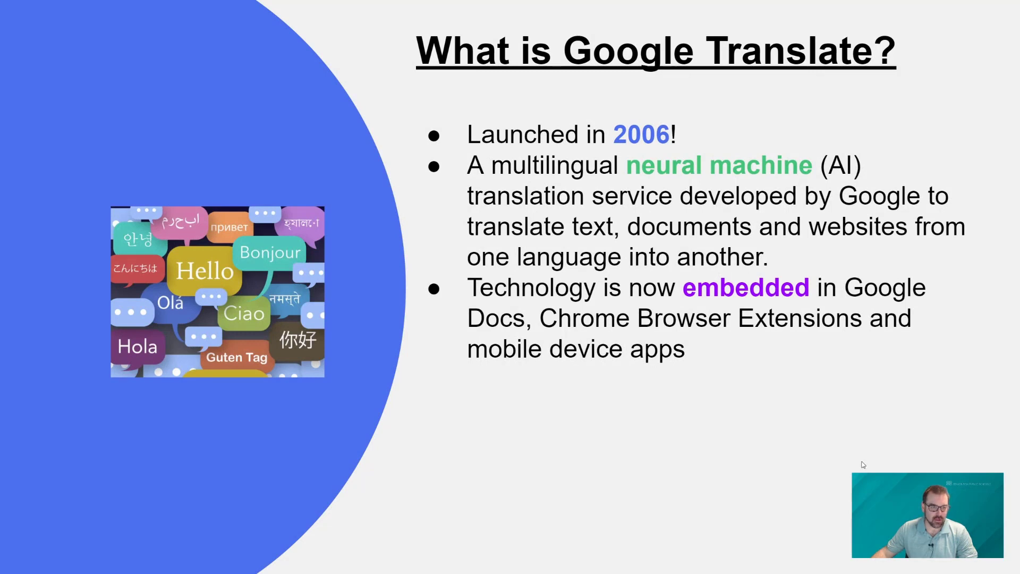
mouse_move(863, 410)
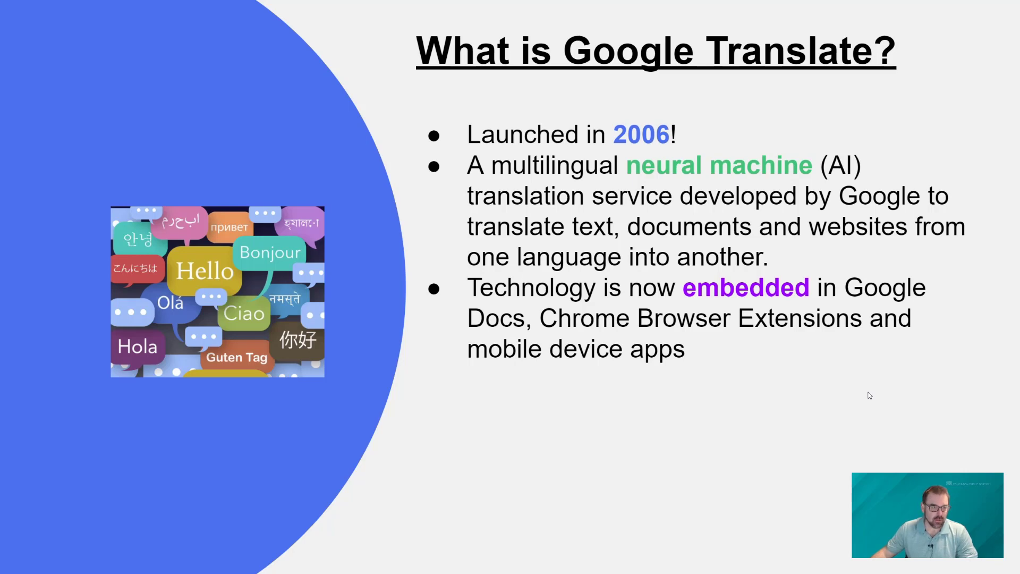
mouse_move(871, 359)
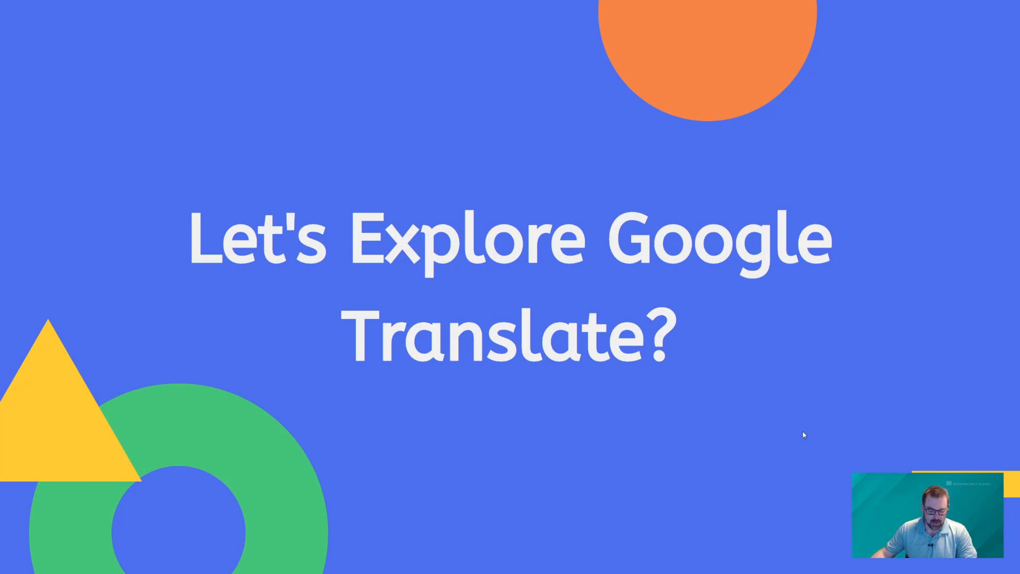
mouse_move(783, 420)
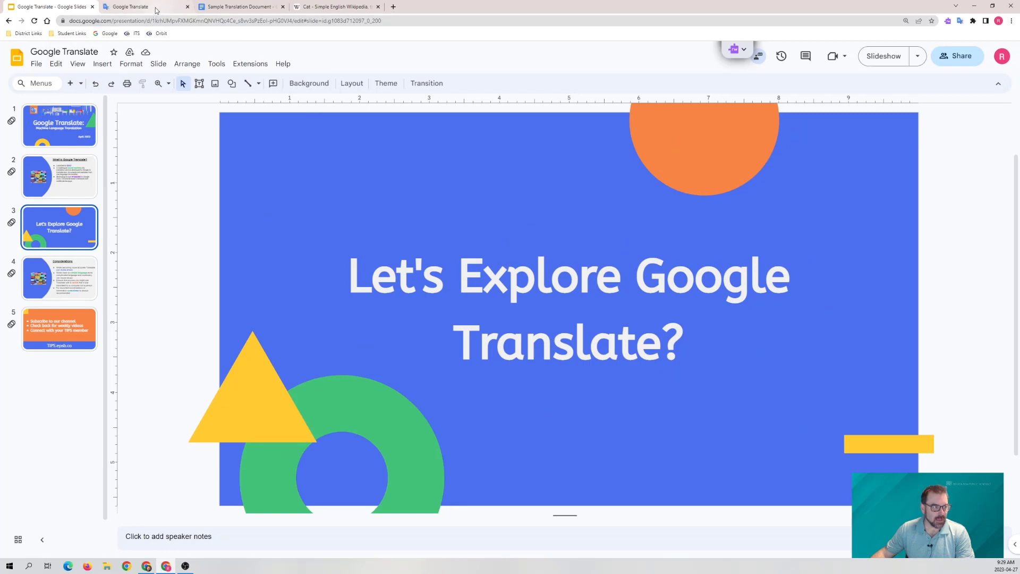
- Enter 'How are you today' in Google Translate and show the full target-language list
left_click(145, 6)
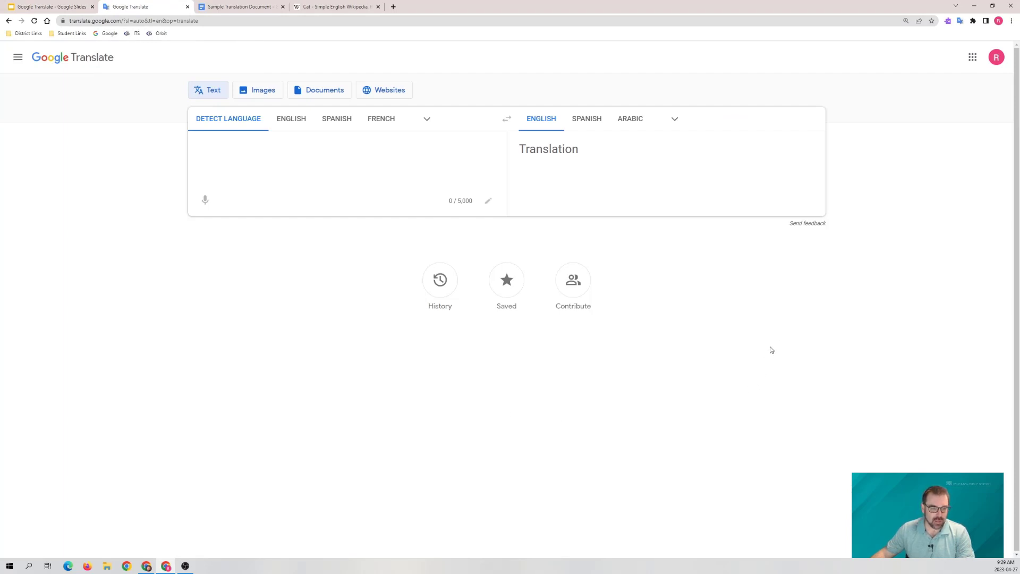
mouse_move(545, 261)
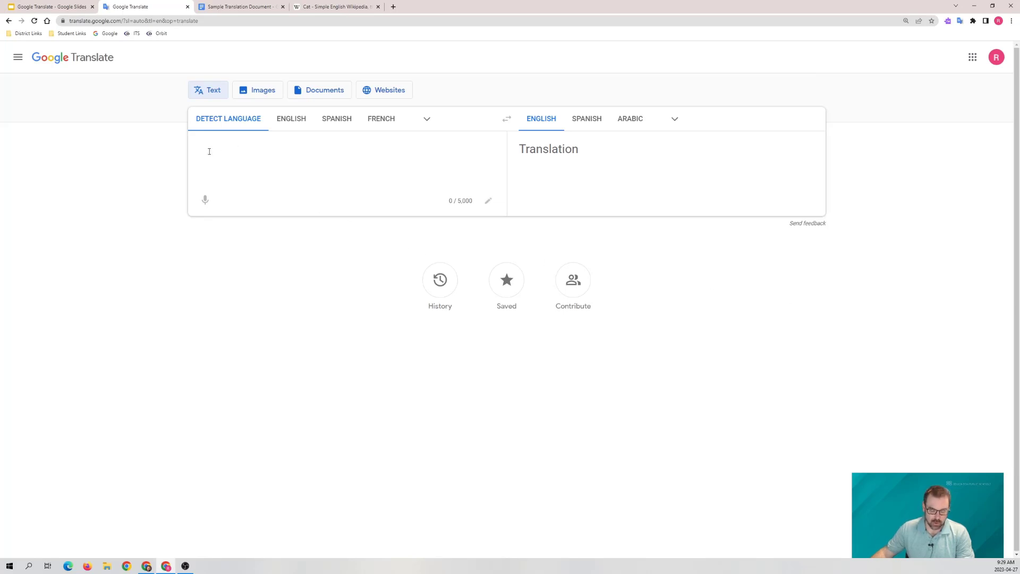
type("How are you today")
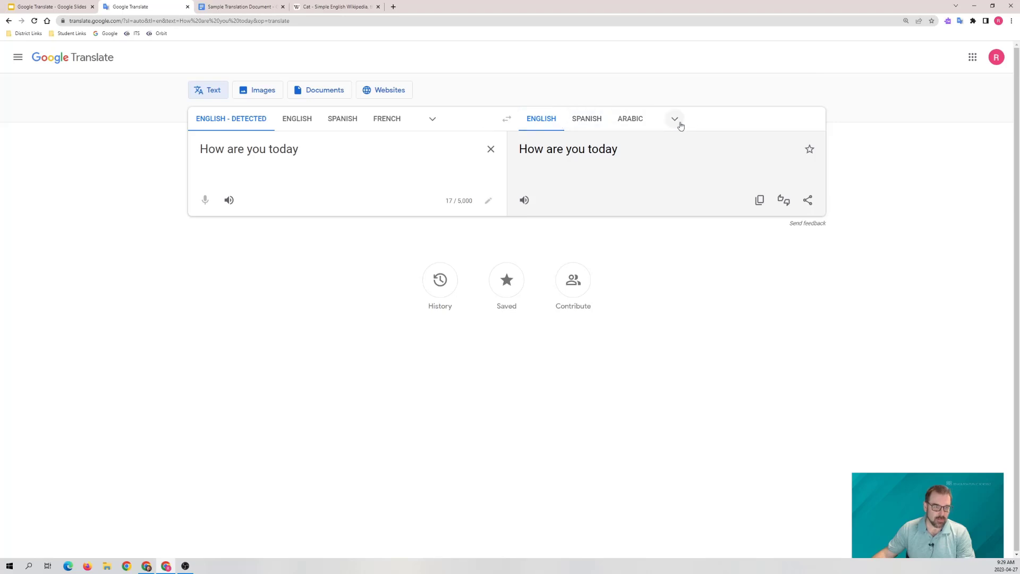
left_click(675, 119)
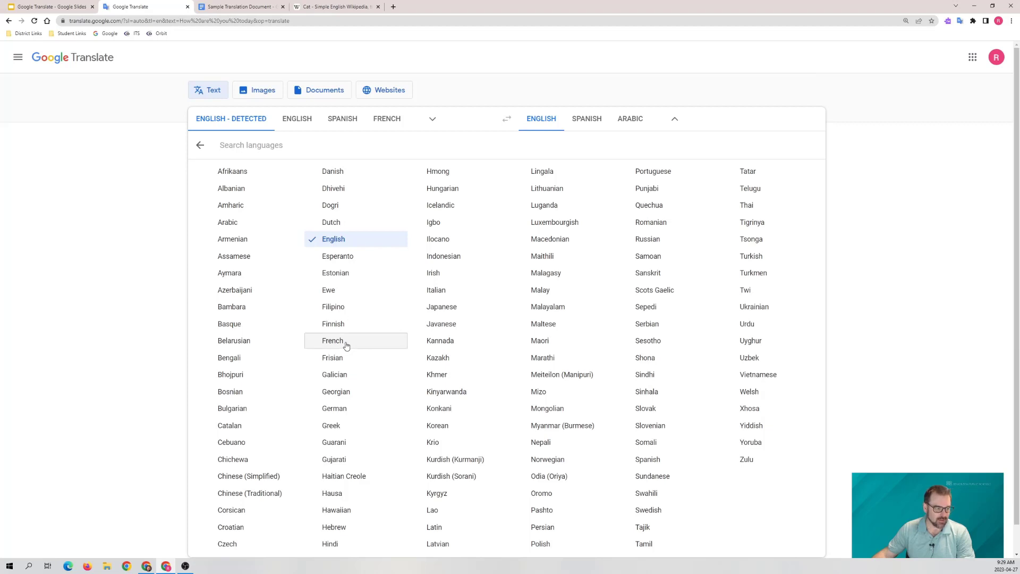
- Choose French as the target language for the phrase
left_click(331, 340)
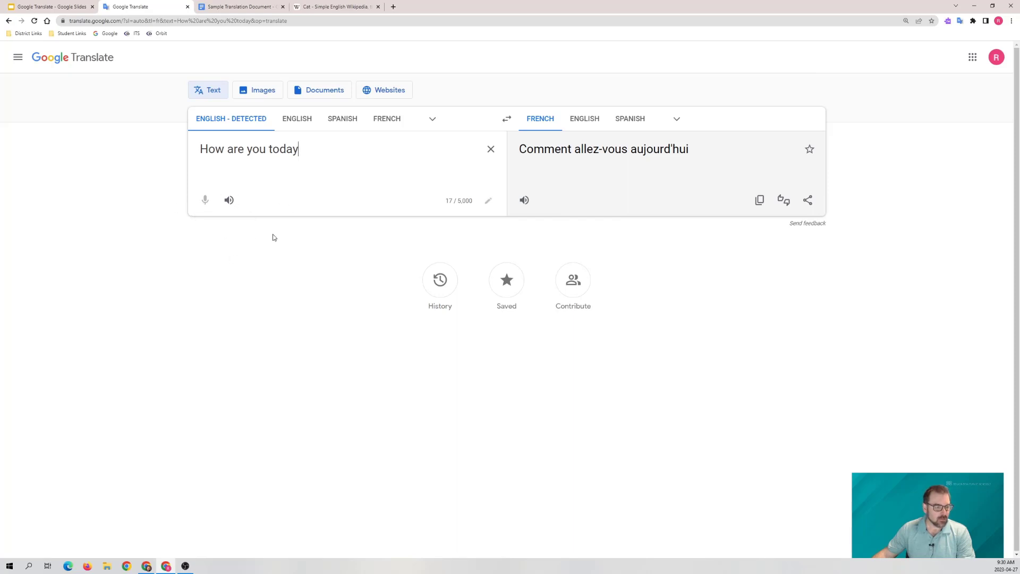
mouse_move(453, 208)
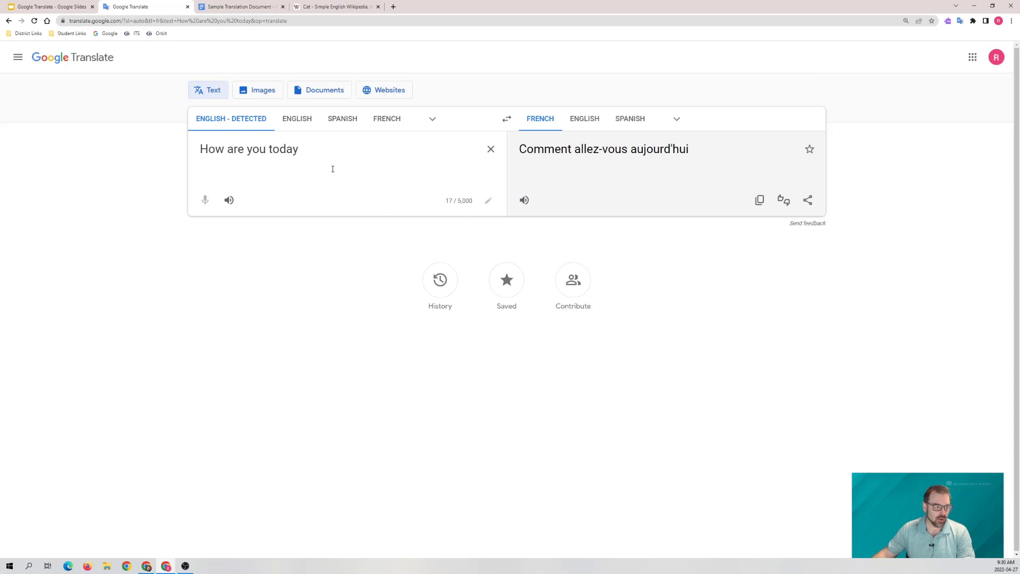
mouse_move(247, 140)
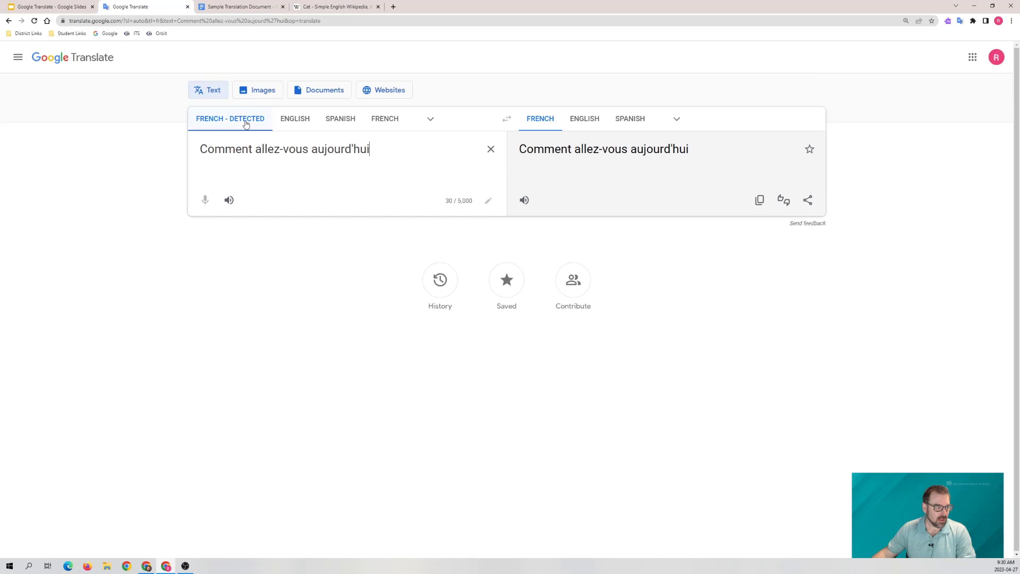
mouse_move(267, 163)
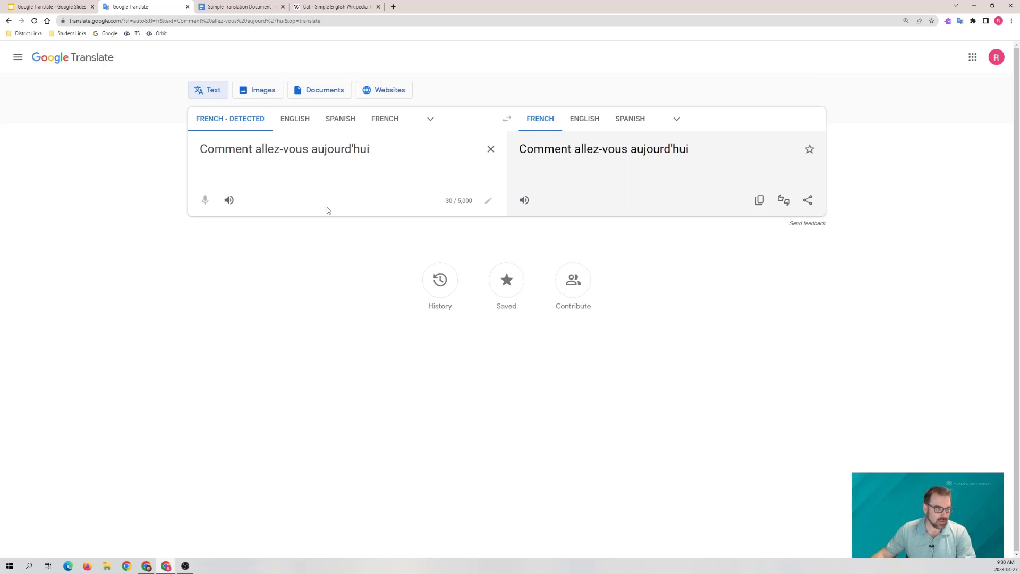
mouse_move(389, 190)
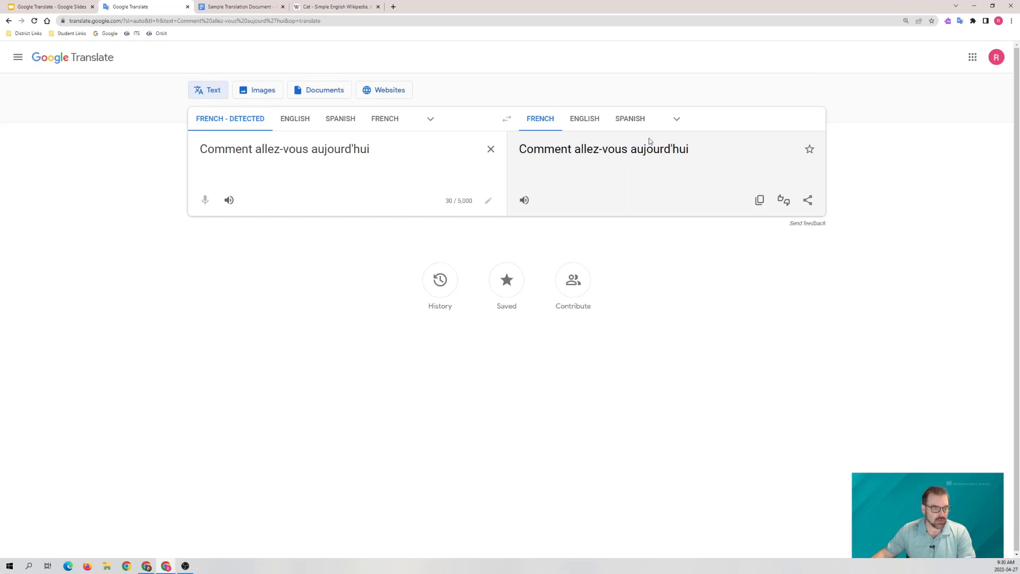
- Translate the French phrase into English, then browse Images, Documents and Websites modes
left_click(583, 119)
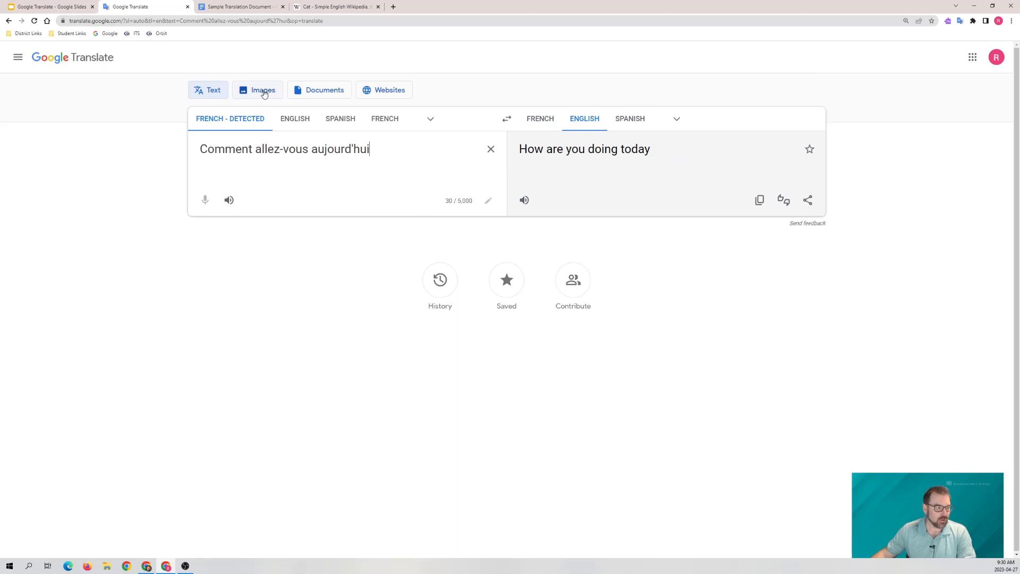
left_click(263, 90)
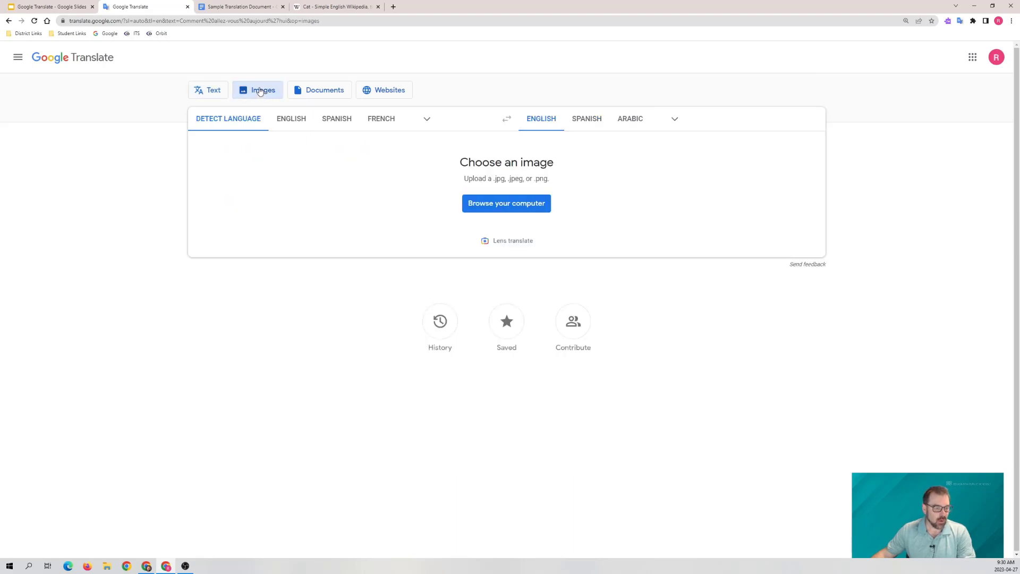
mouse_move(331, 65)
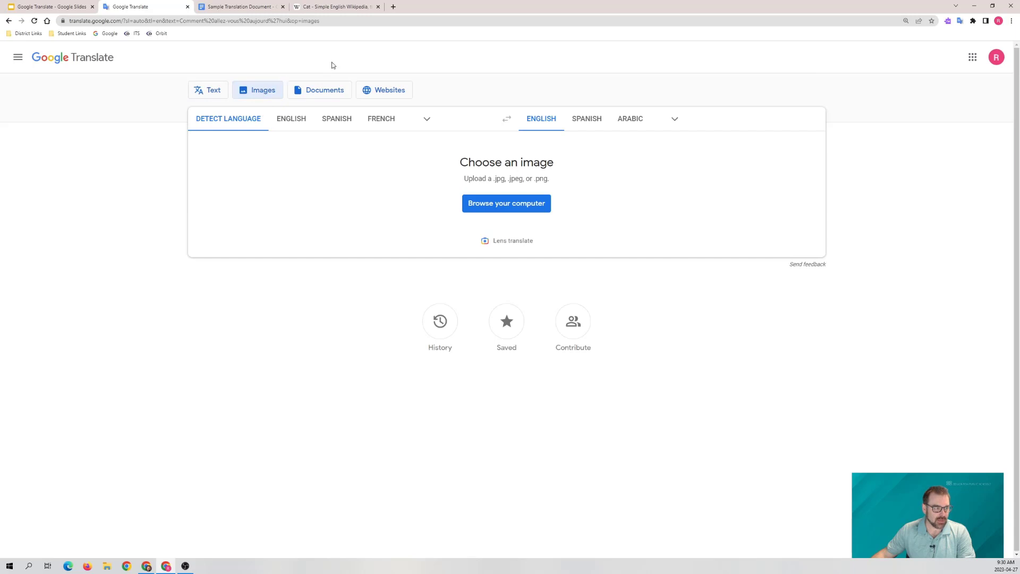
left_click(319, 90)
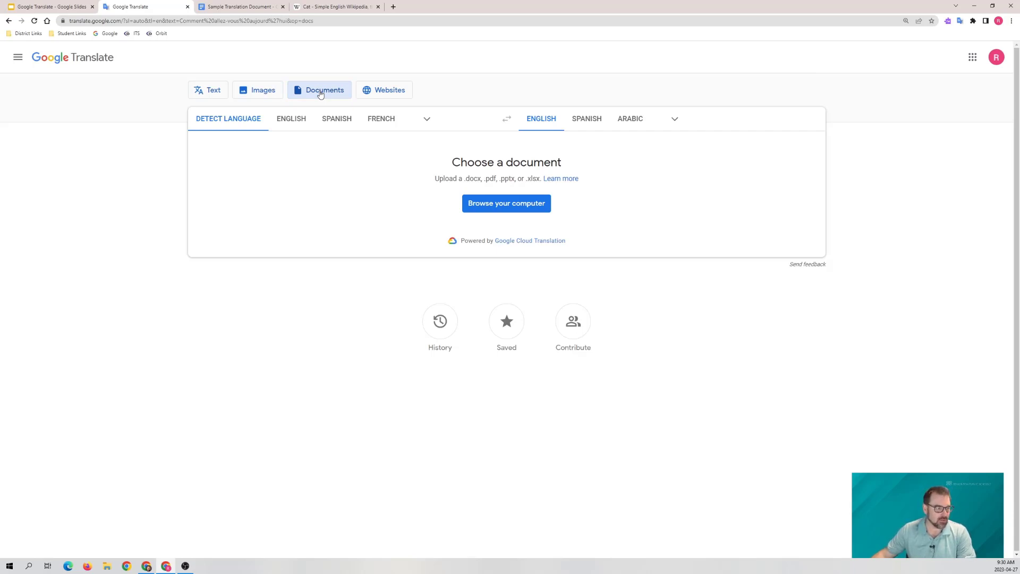
left_click(383, 90)
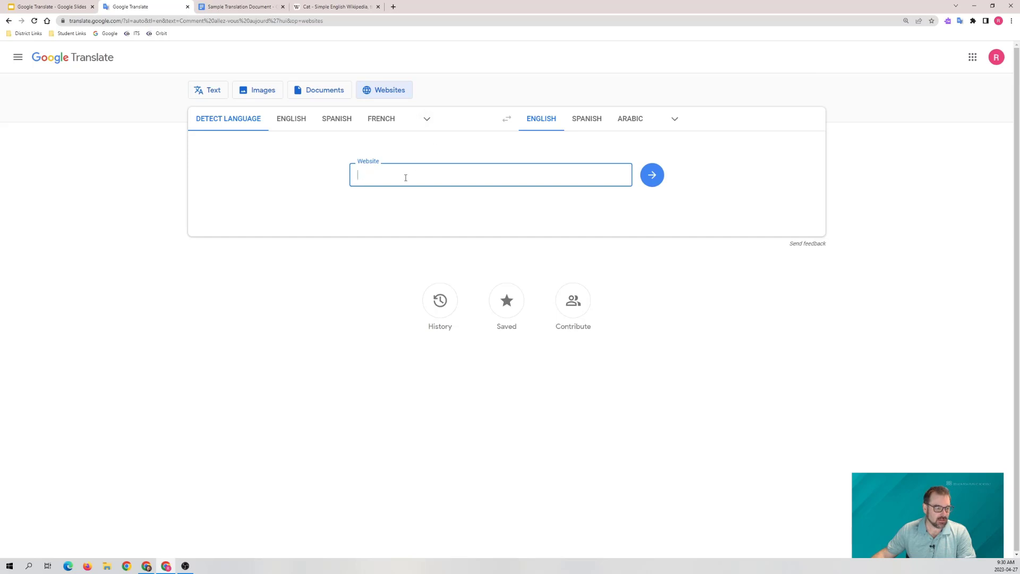
left_click(651, 174)
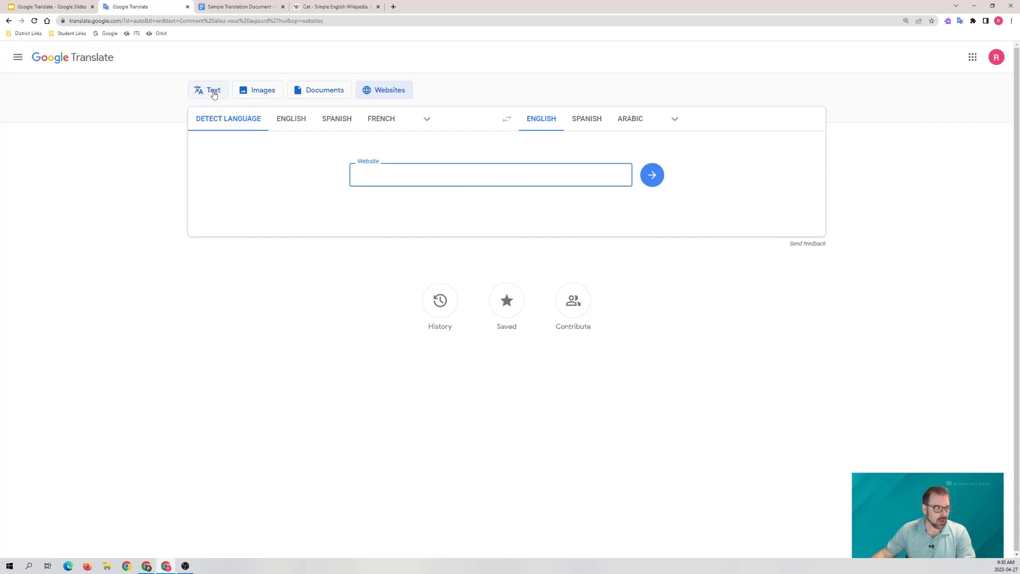
- Return to Text mode showing the English result, then switch to the Wikipedia cat article
left_click(207, 90)
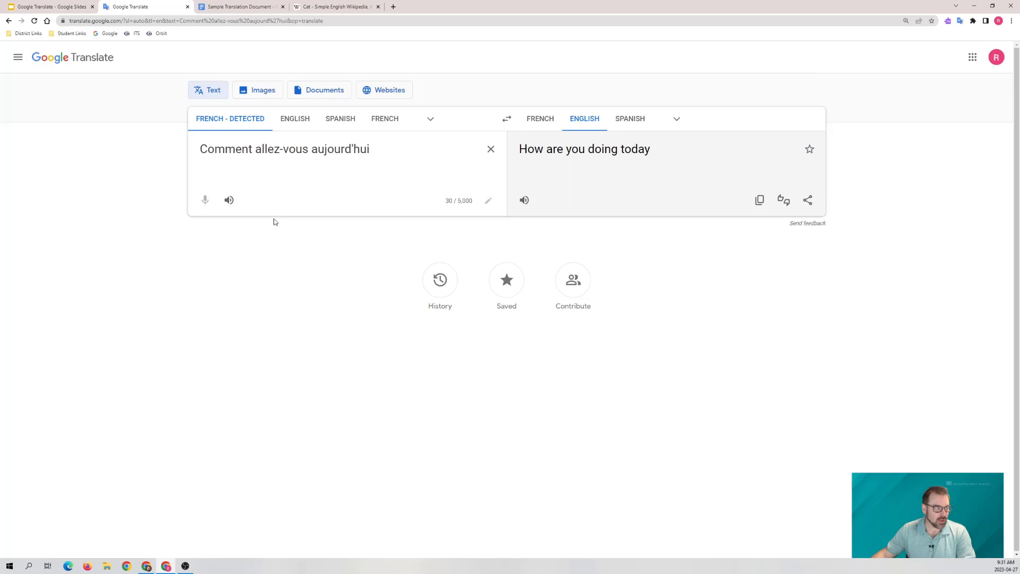
mouse_move(430, 327)
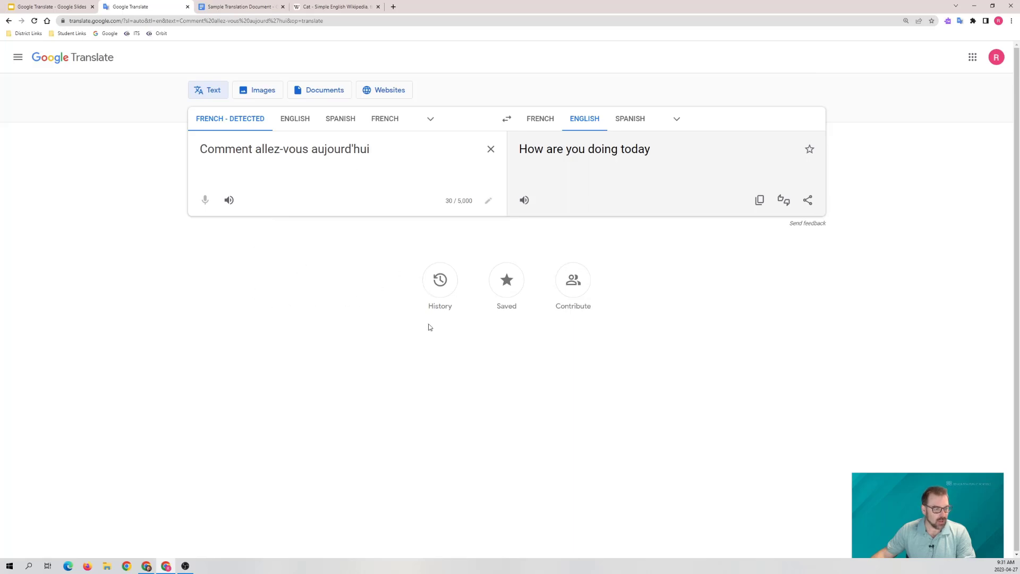
mouse_move(660, 284)
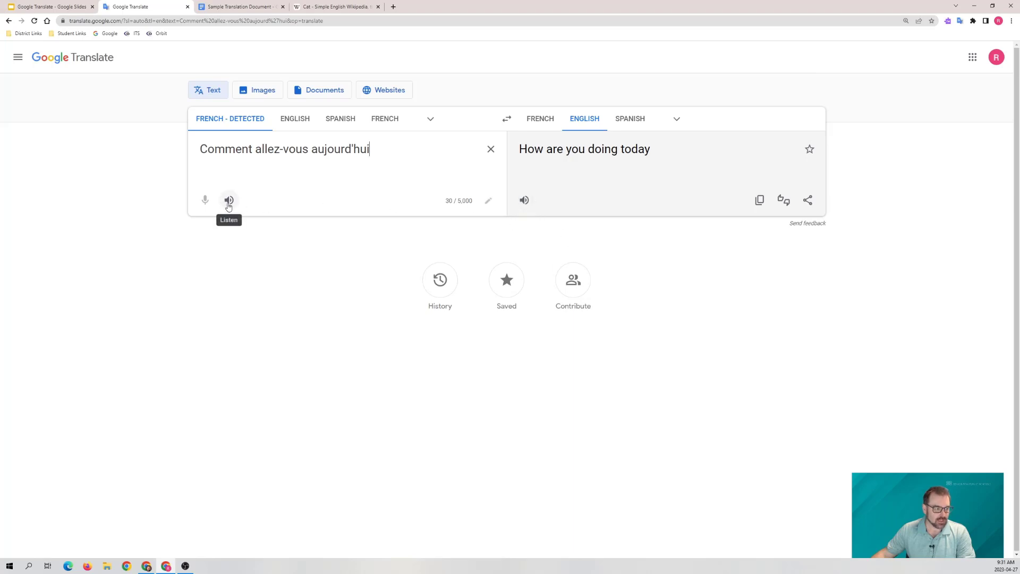
mouse_move(244, 185)
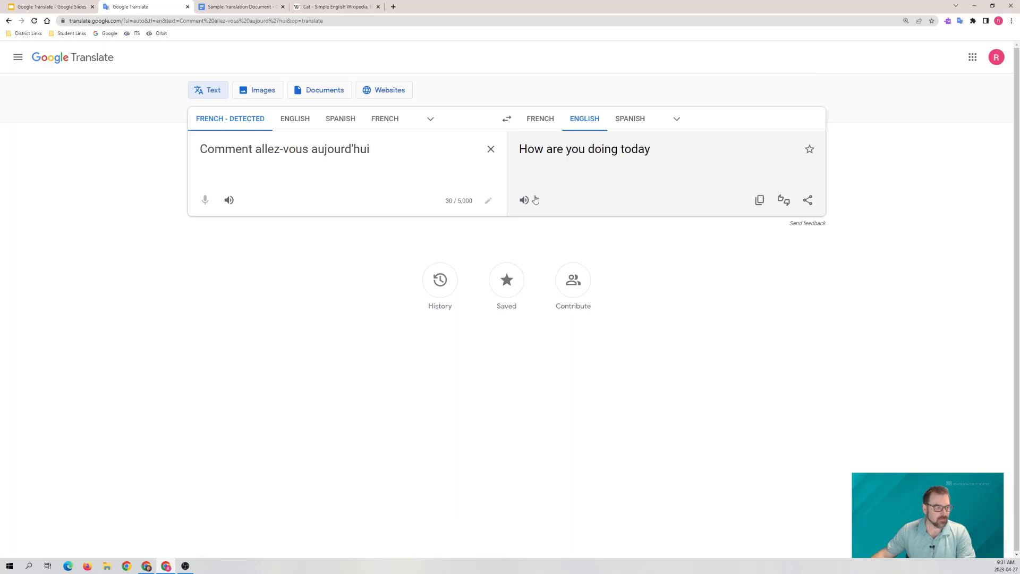
left_click(336, 6)
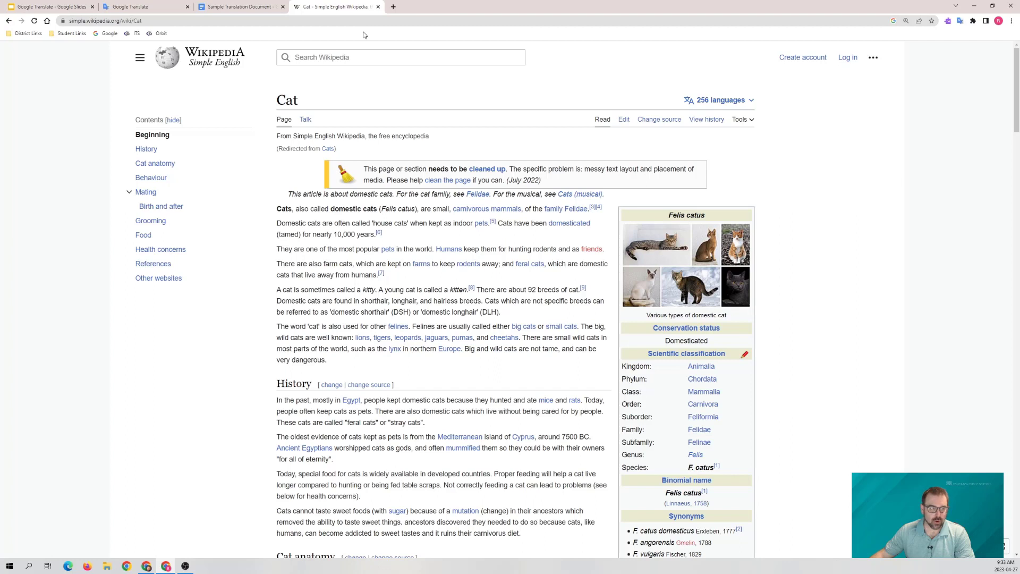
mouse_move(290, 38)
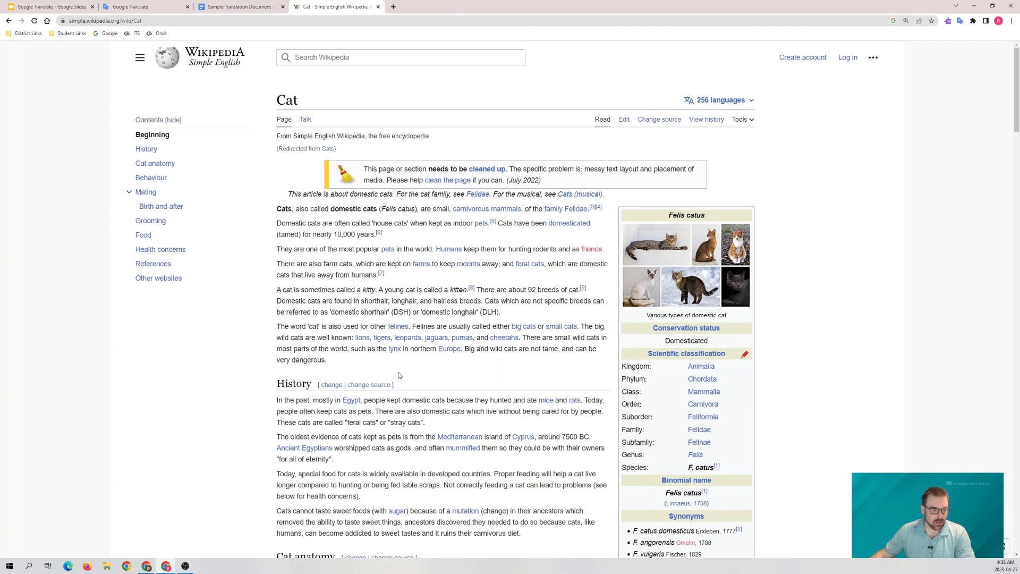
mouse_move(899, 160)
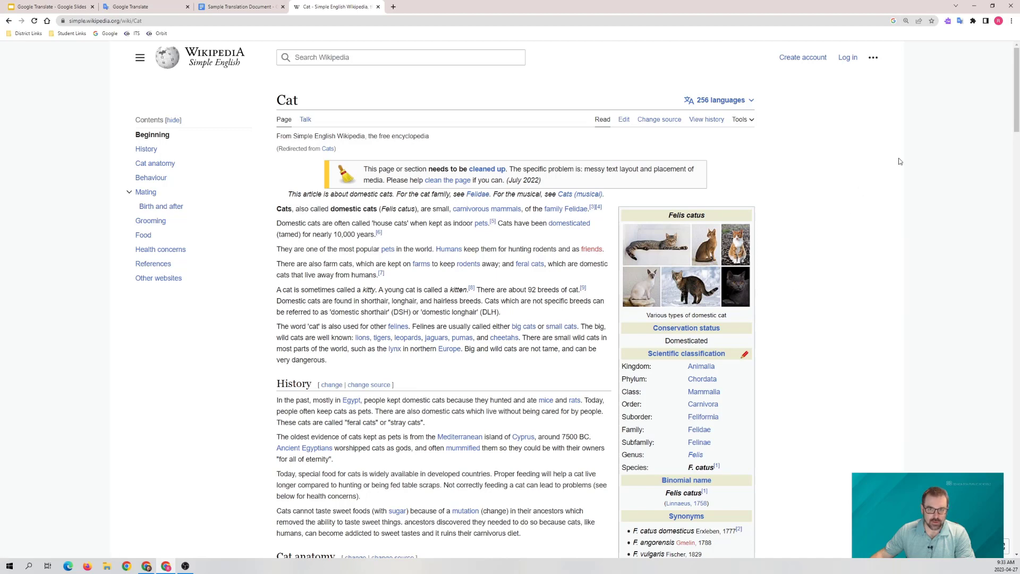
mouse_move(958, 101)
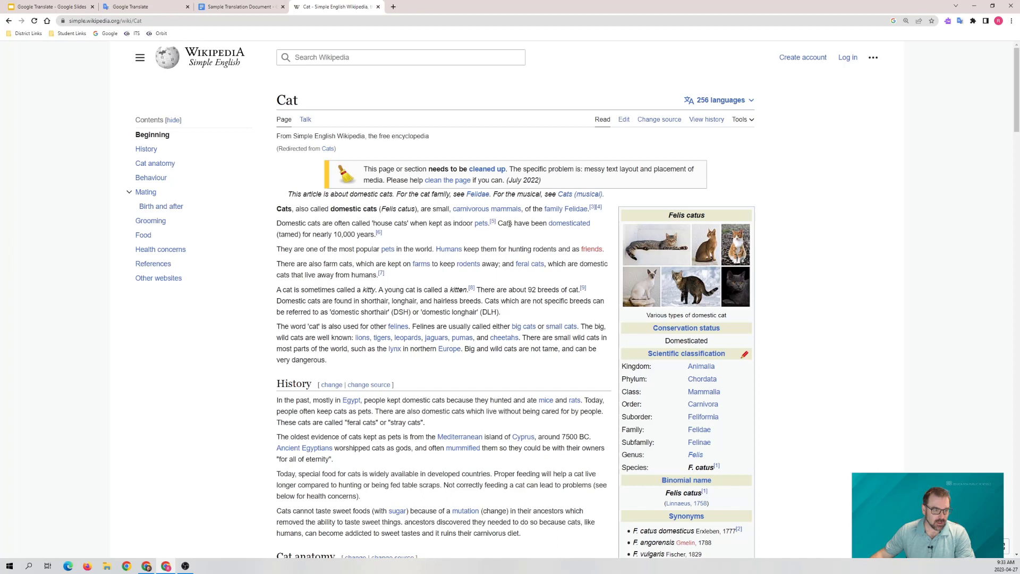
- Translate the words 'Cats' and 'Domestic' into Simplified Chinese with the extension
double_click(504, 223)
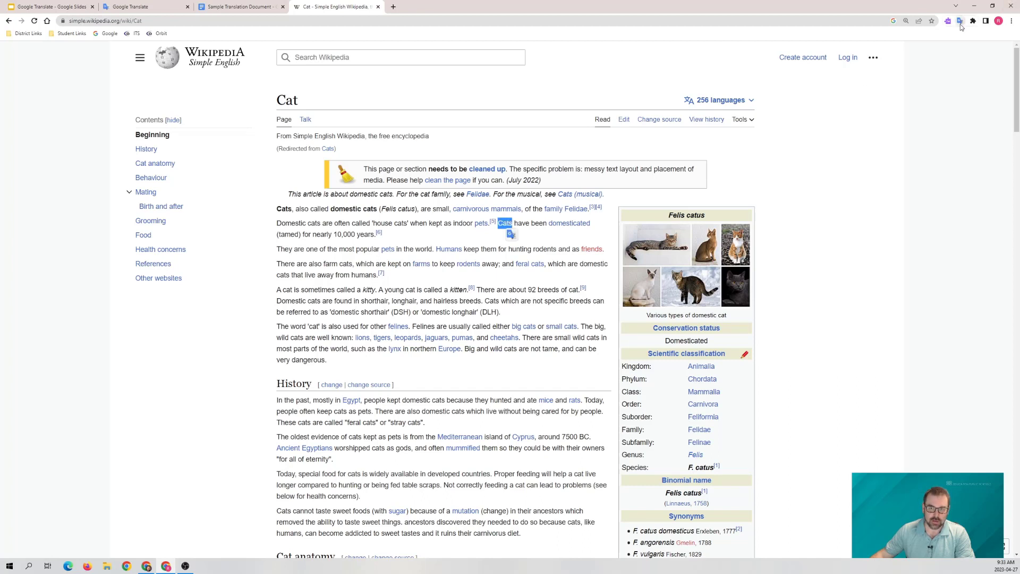
left_click(959, 21)
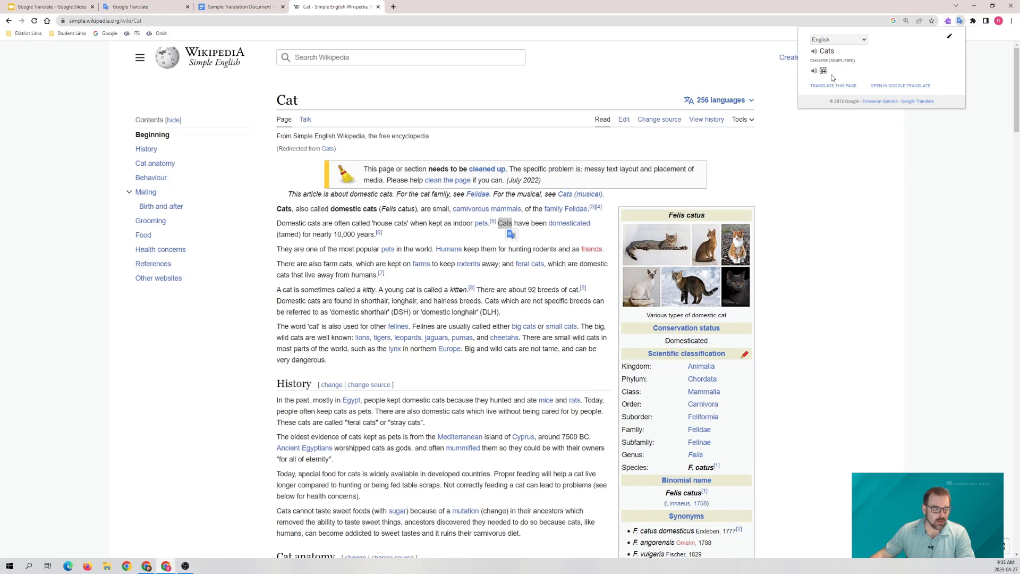
mouse_move(869, 71)
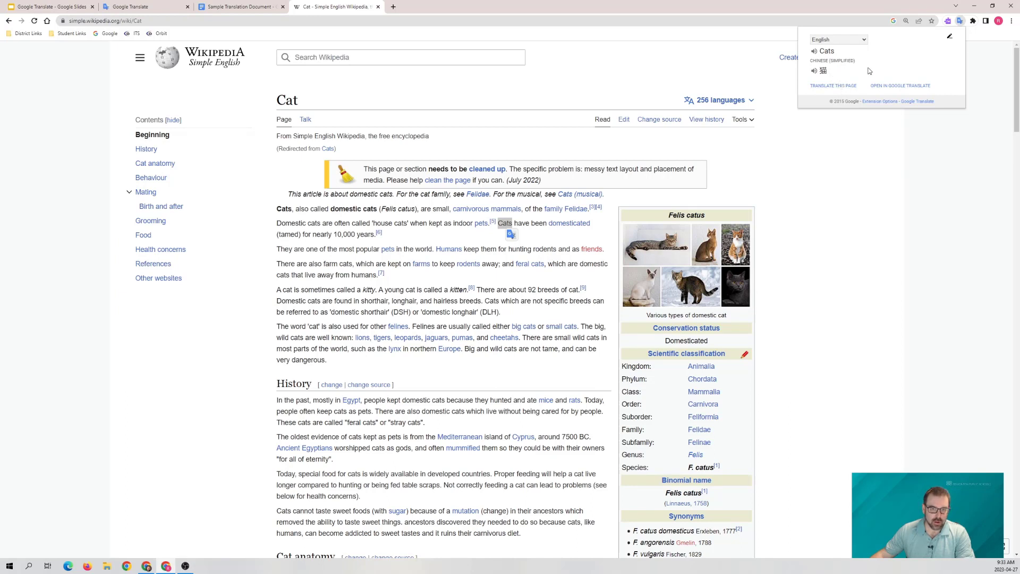
mouse_move(805, 123)
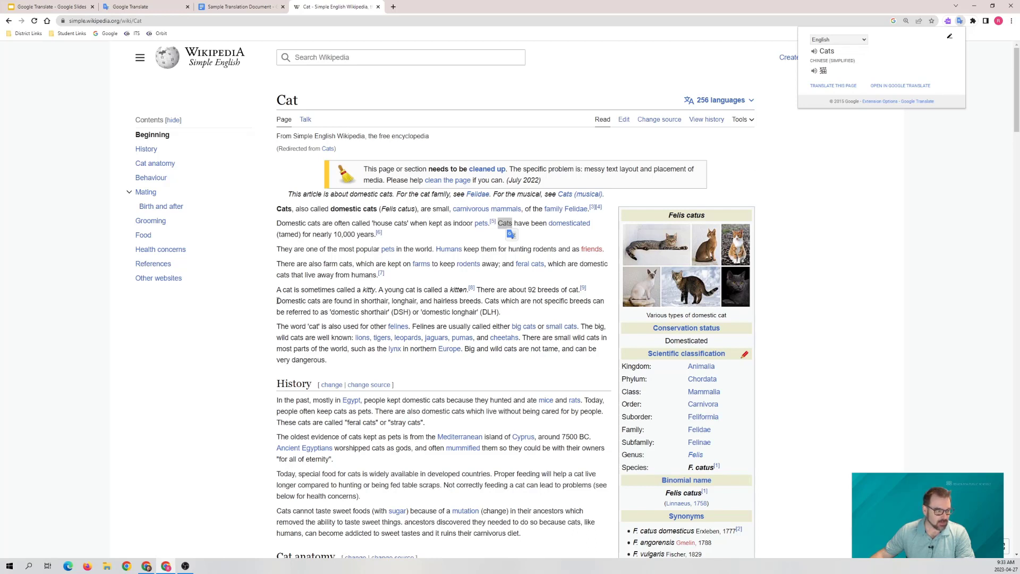
double_click(290, 301)
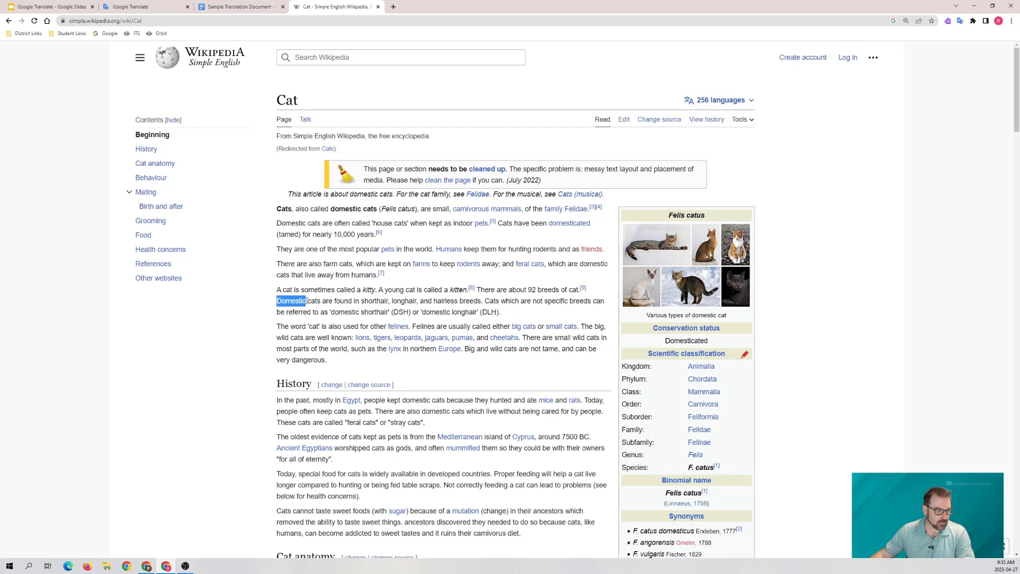
left_click(963, 20)
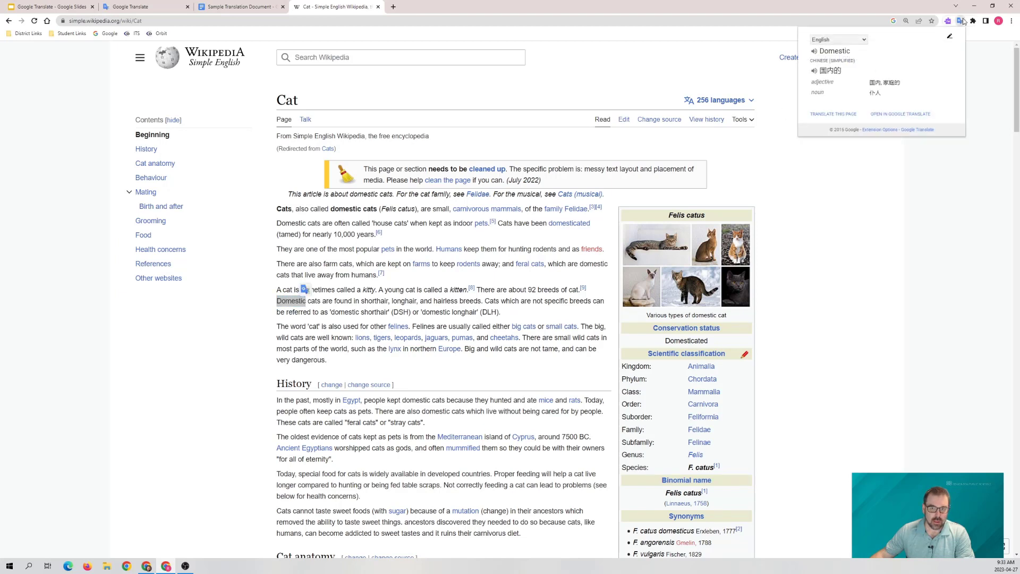
mouse_move(855, 71)
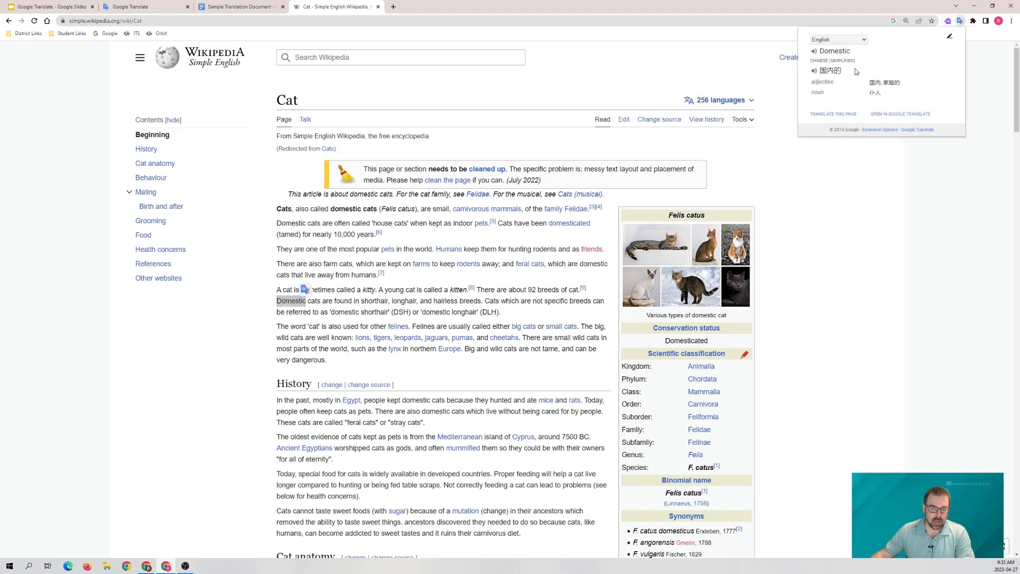
mouse_move(860, 88)
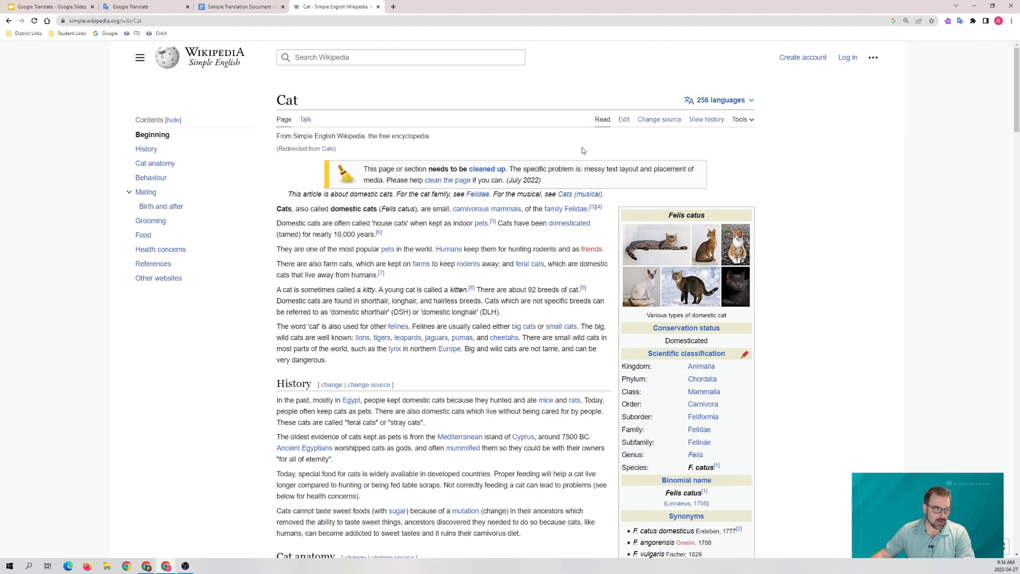
left_click(960, 21)
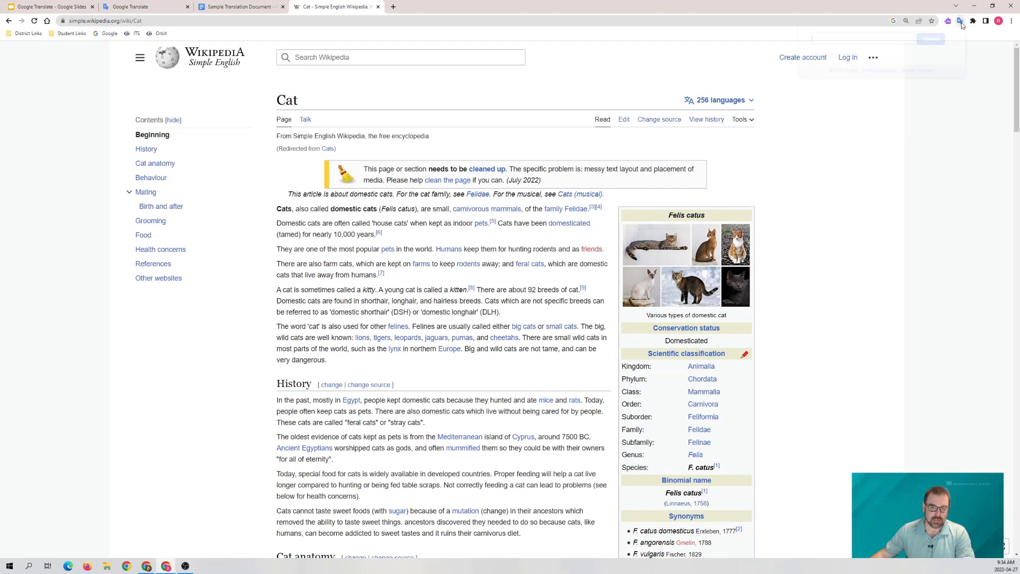
left_click(961, 21)
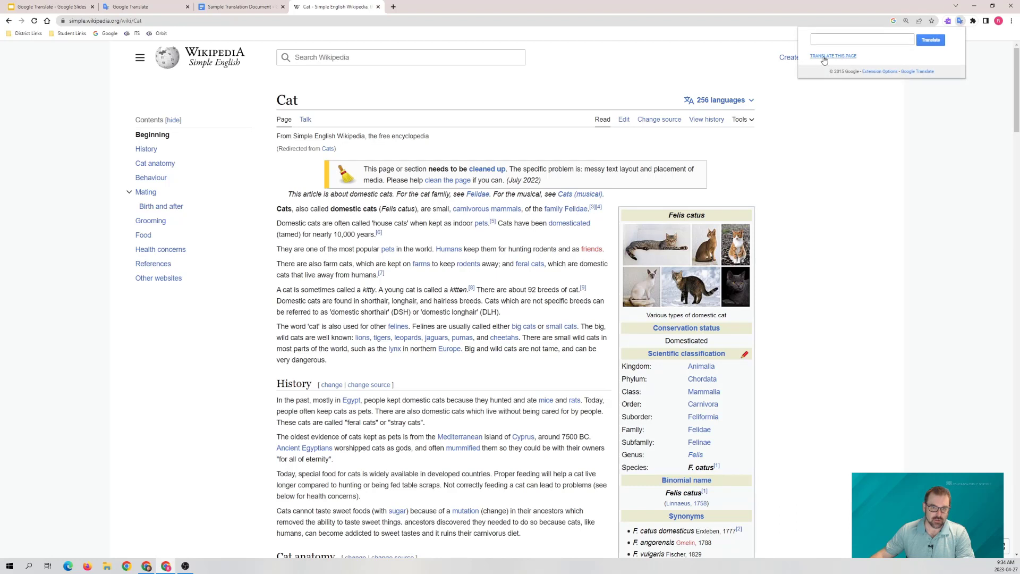
- Translate the Cat article page via the extension and set its target language to French
left_click(832, 56)
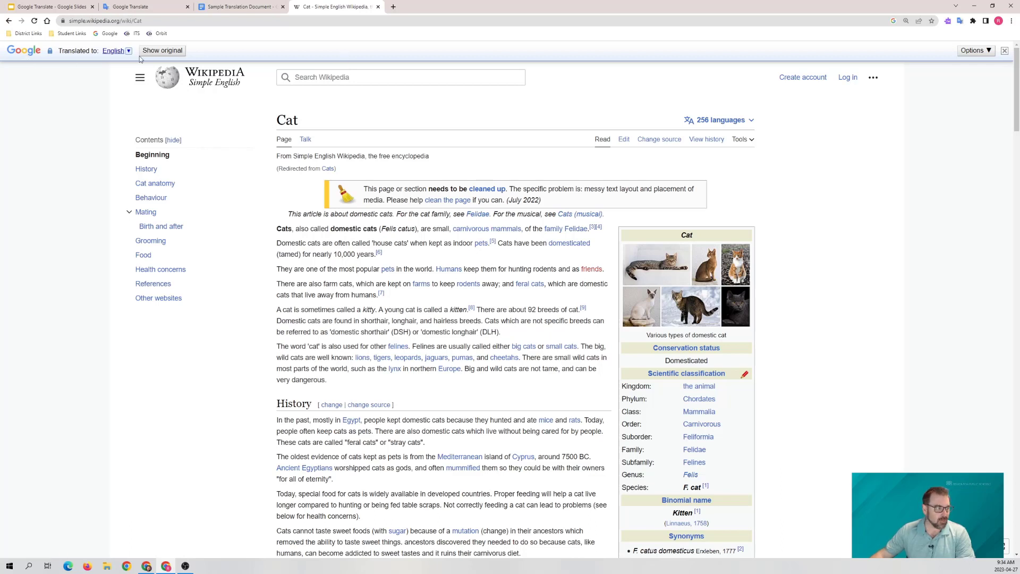
left_click(128, 51)
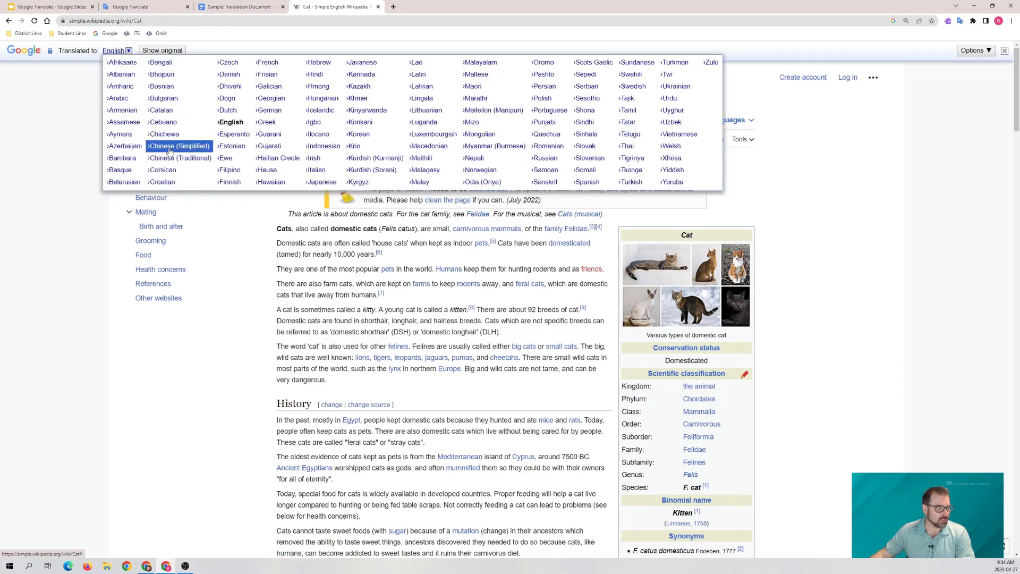
mouse_move(266, 62)
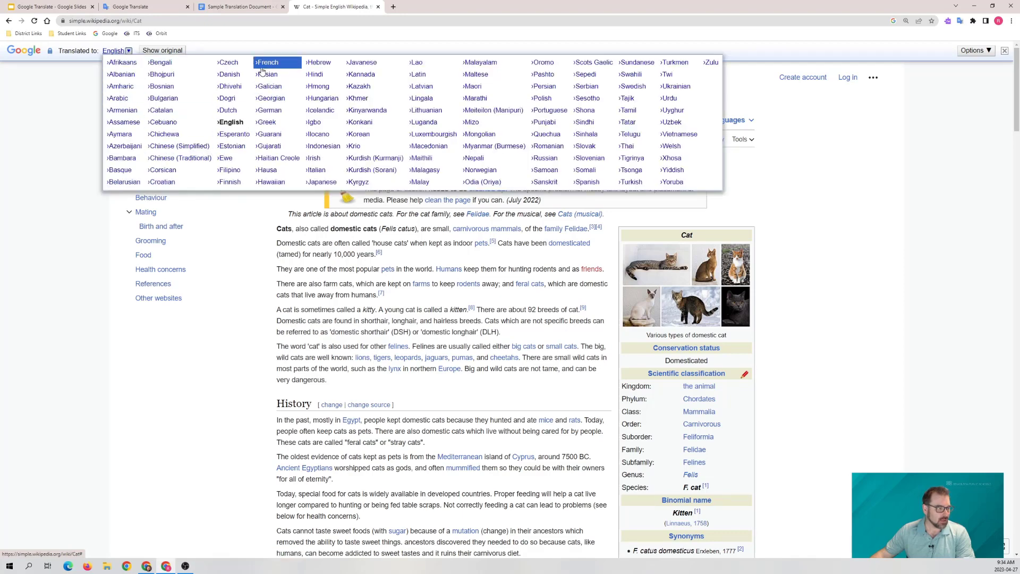
left_click(266, 61)
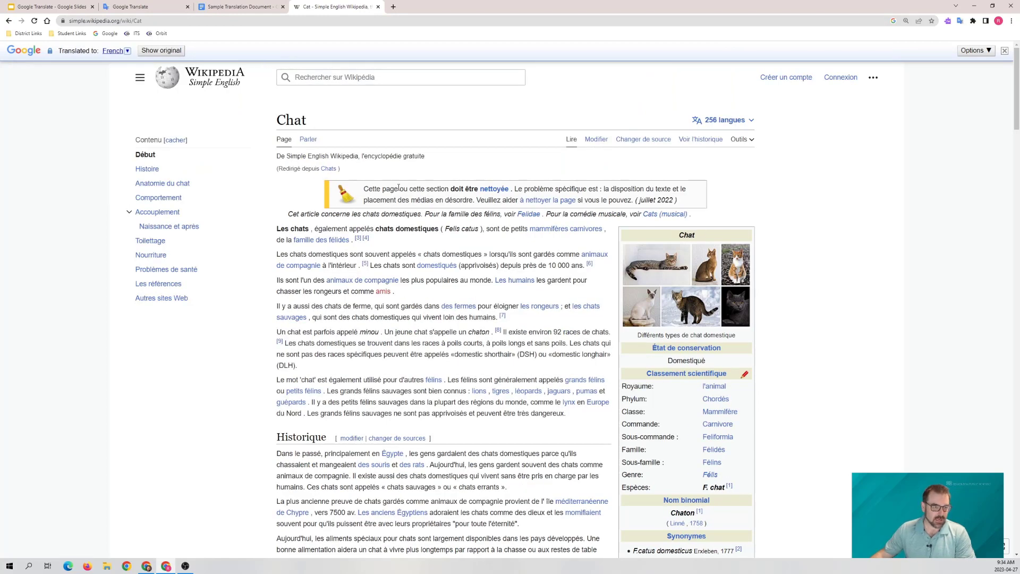
mouse_move(800, 218)
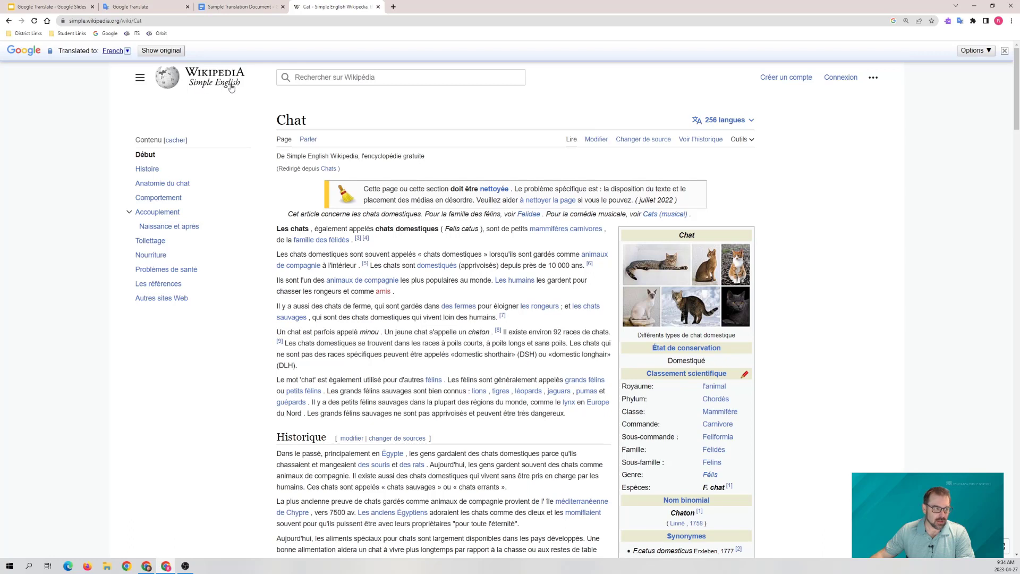
mouse_move(225, 89)
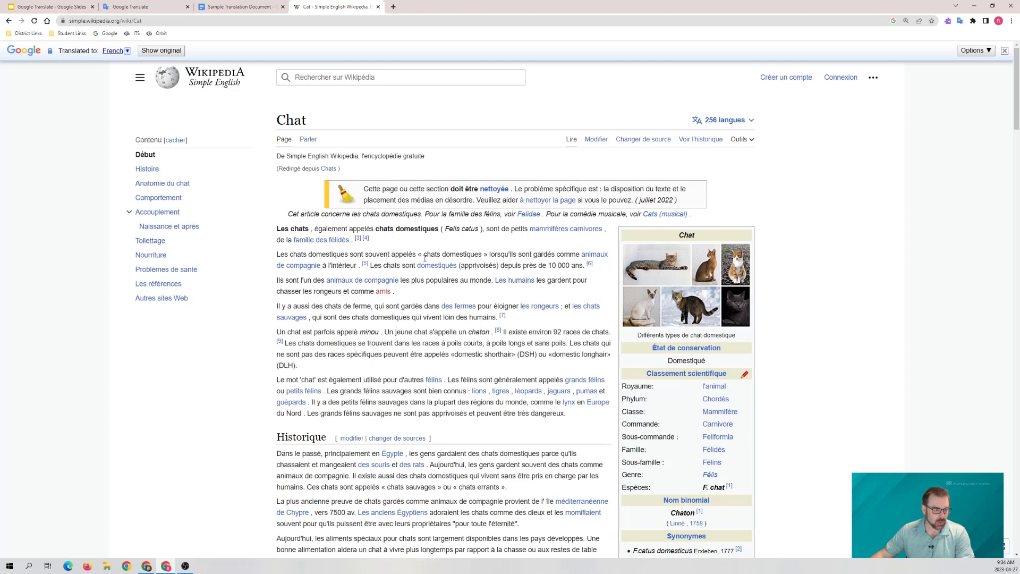
mouse_move(892, 211)
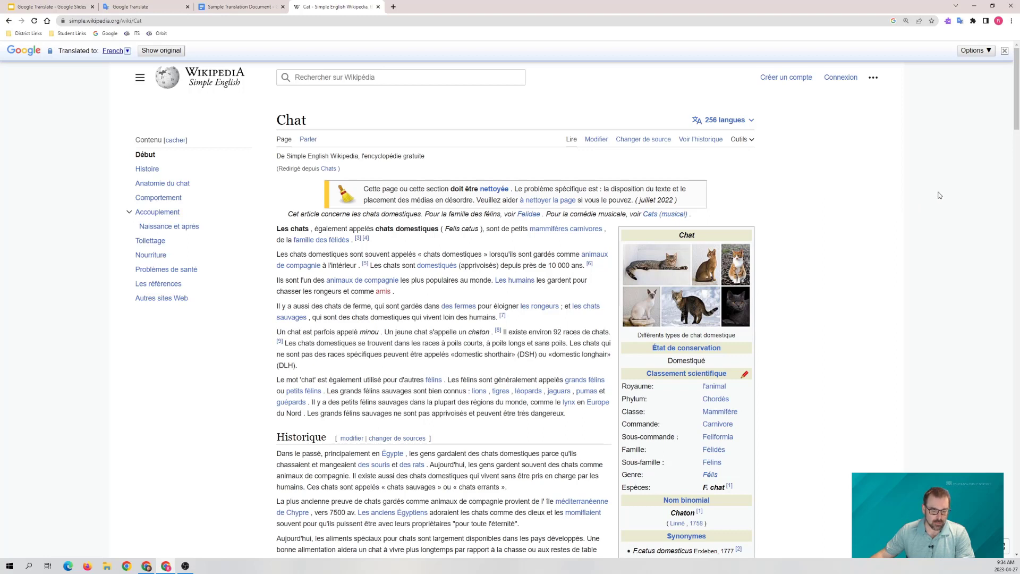
mouse_move(916, 221)
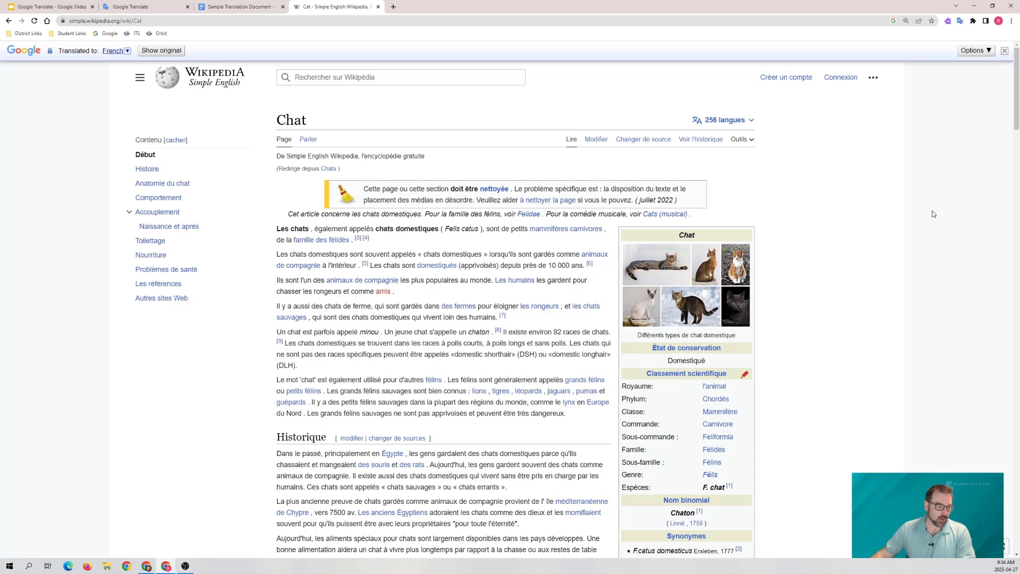
mouse_move(904, 200)
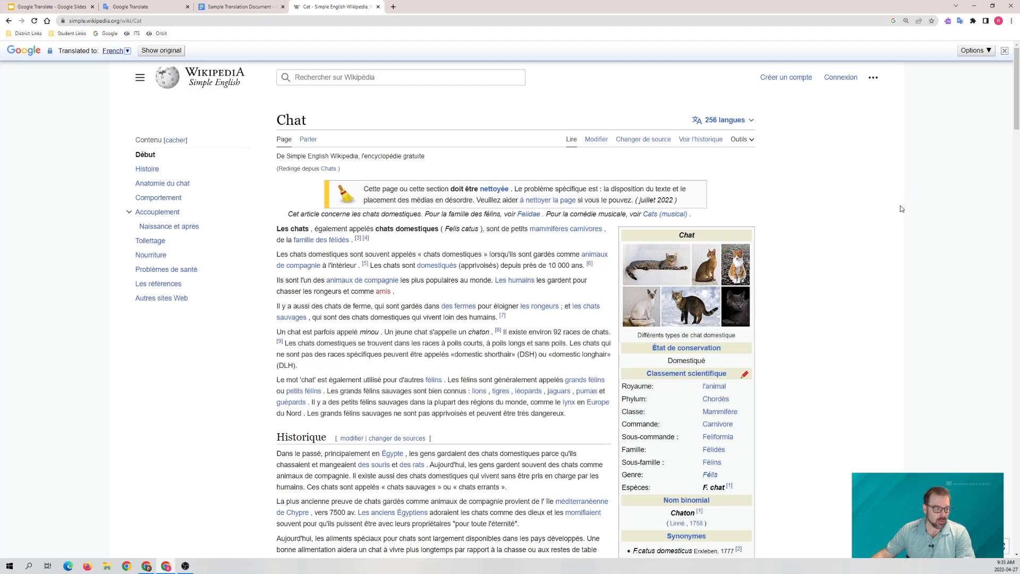
mouse_move(838, 222)
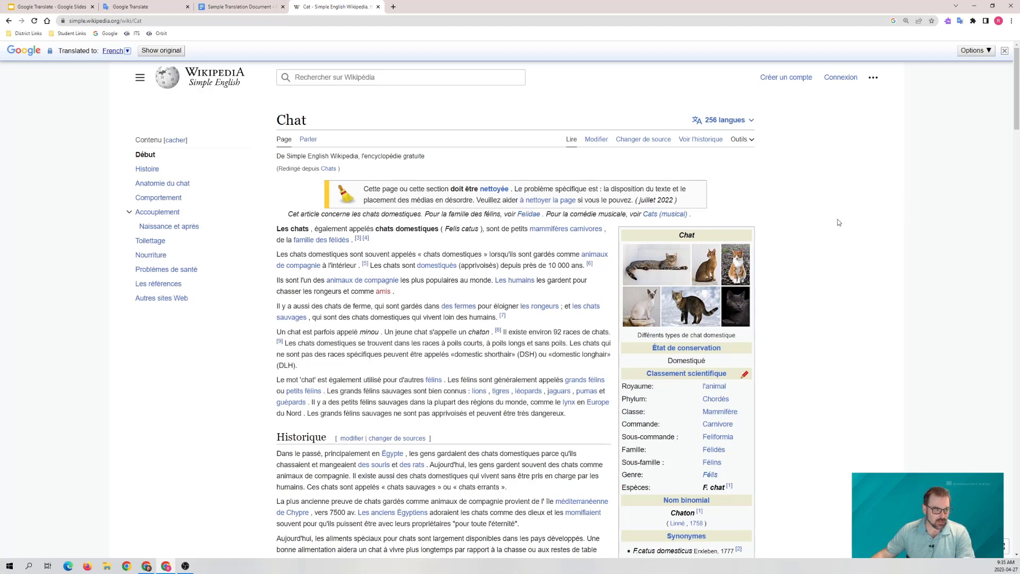
mouse_move(855, 218)
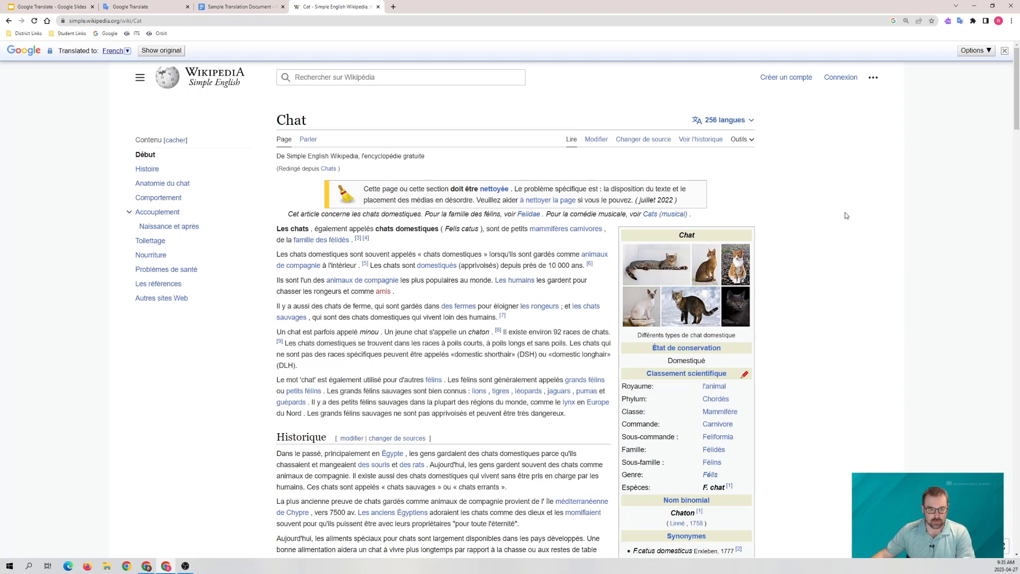
mouse_move(905, 101)
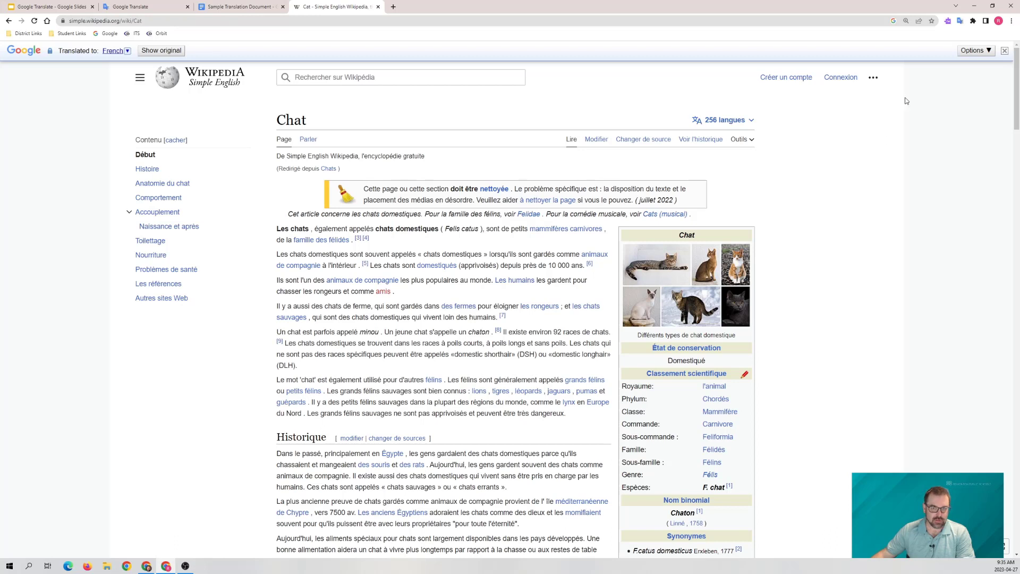
mouse_move(959, 21)
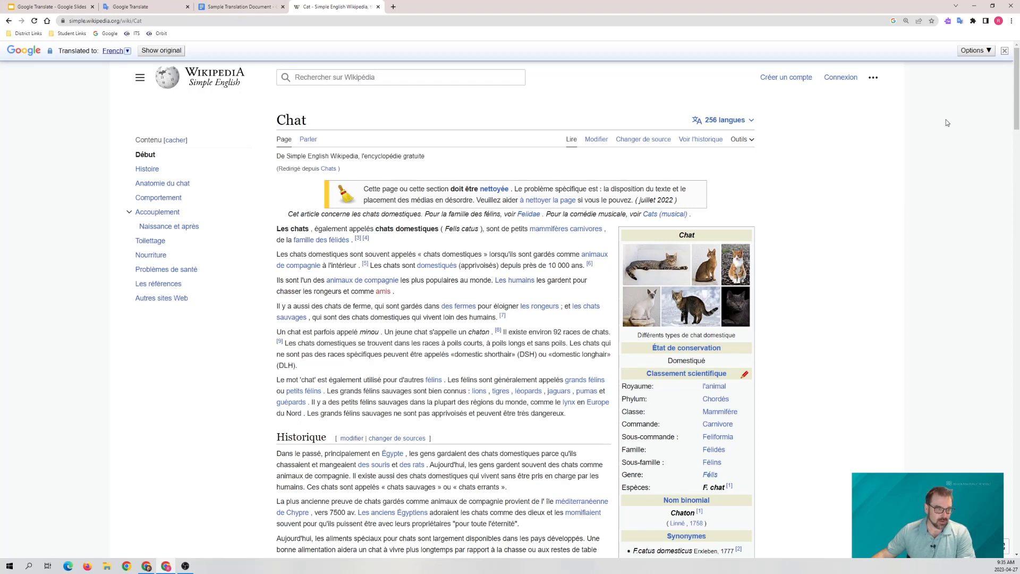
mouse_move(823, 179)
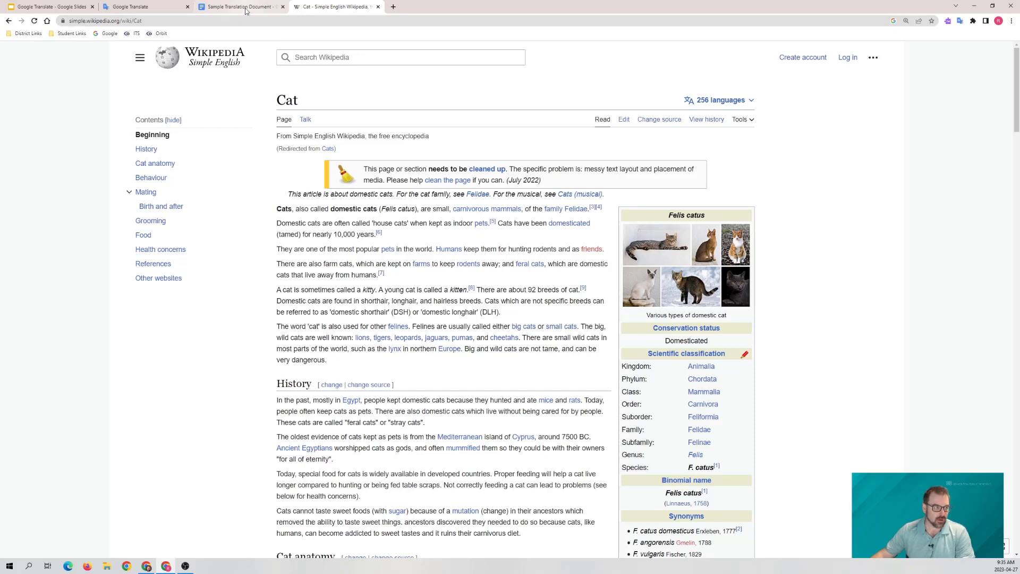
- Open Tools > Translate document for Sample Translation Document
left_click(241, 6)
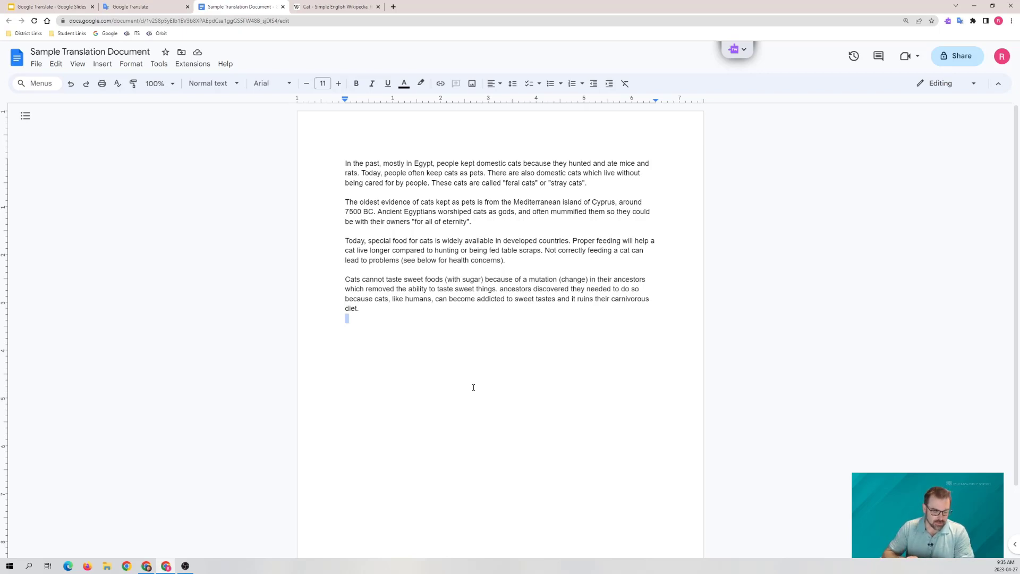
mouse_move(484, 139)
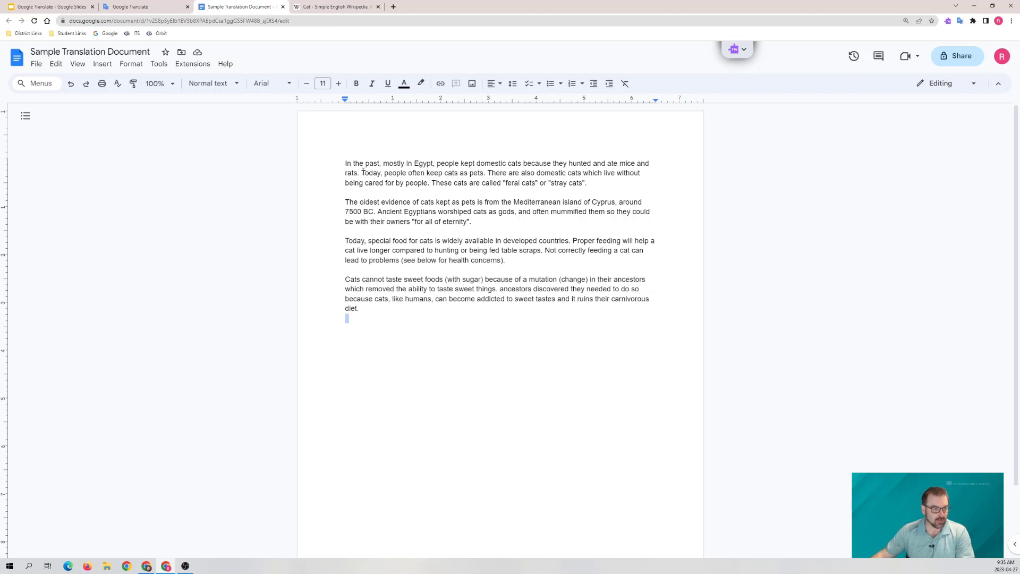
mouse_move(434, 189)
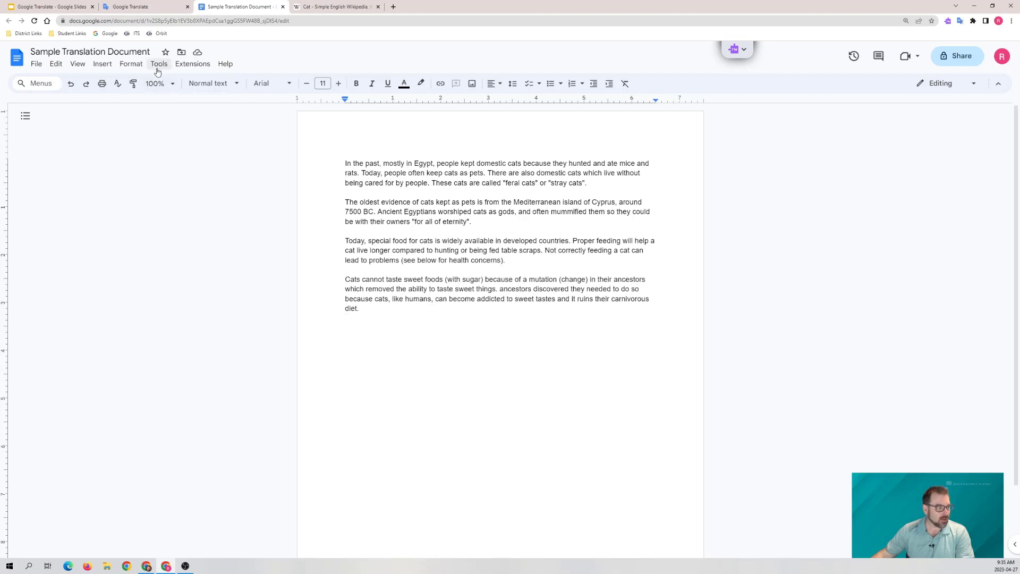
left_click(159, 64)
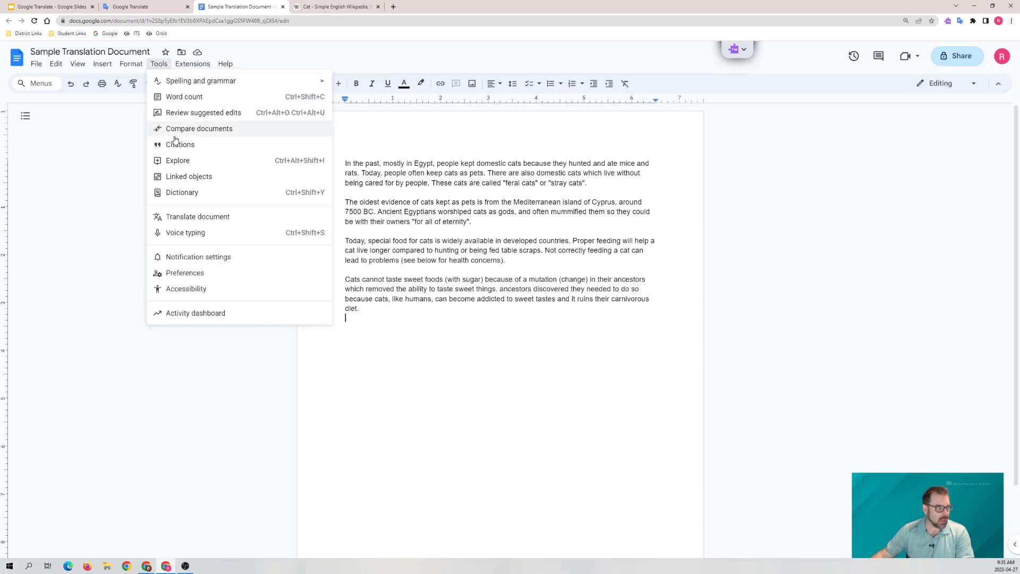
mouse_move(198, 216)
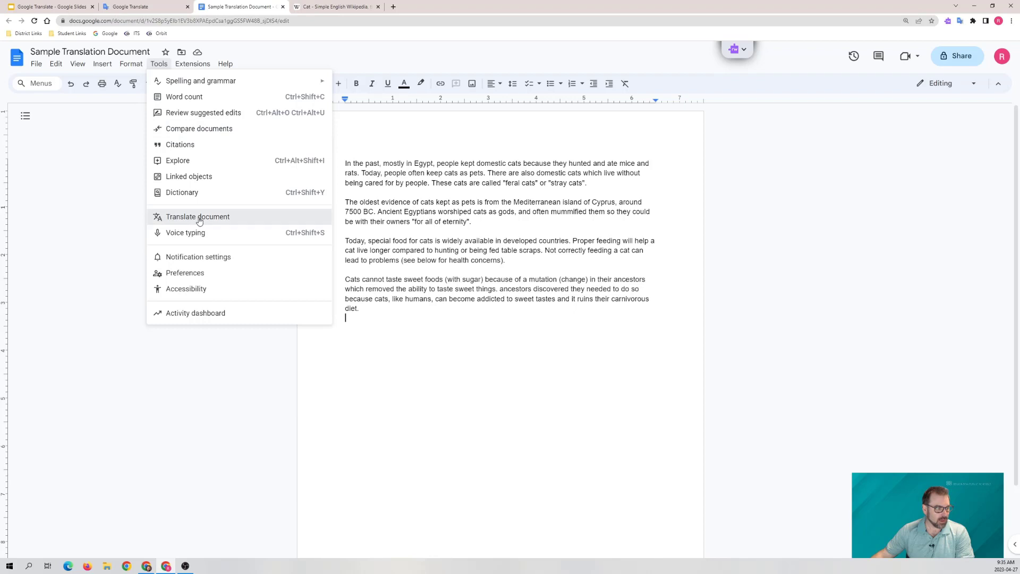
left_click(198, 217)
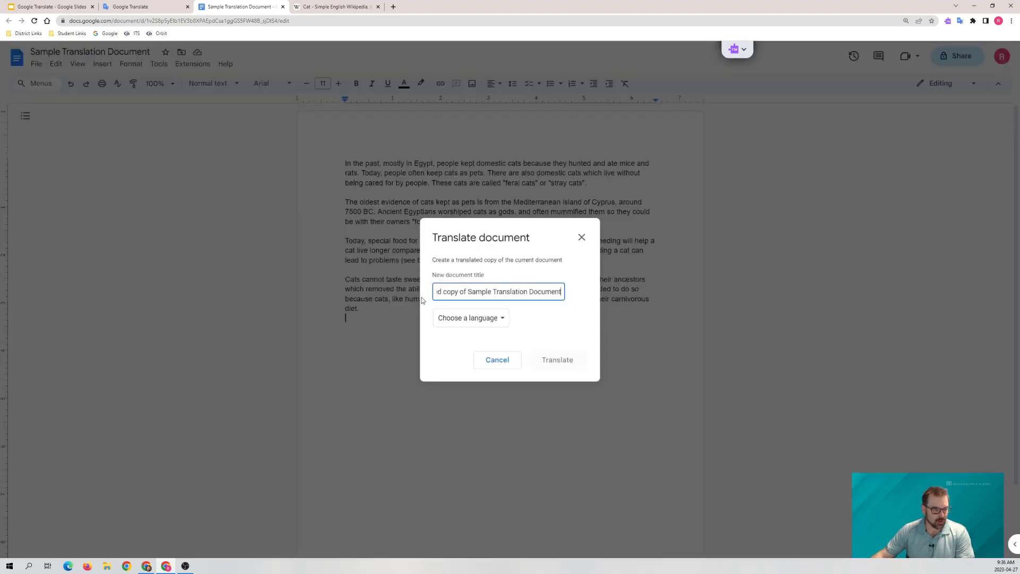
- Pick French in the language list and create the translated copy
left_click(469, 318)
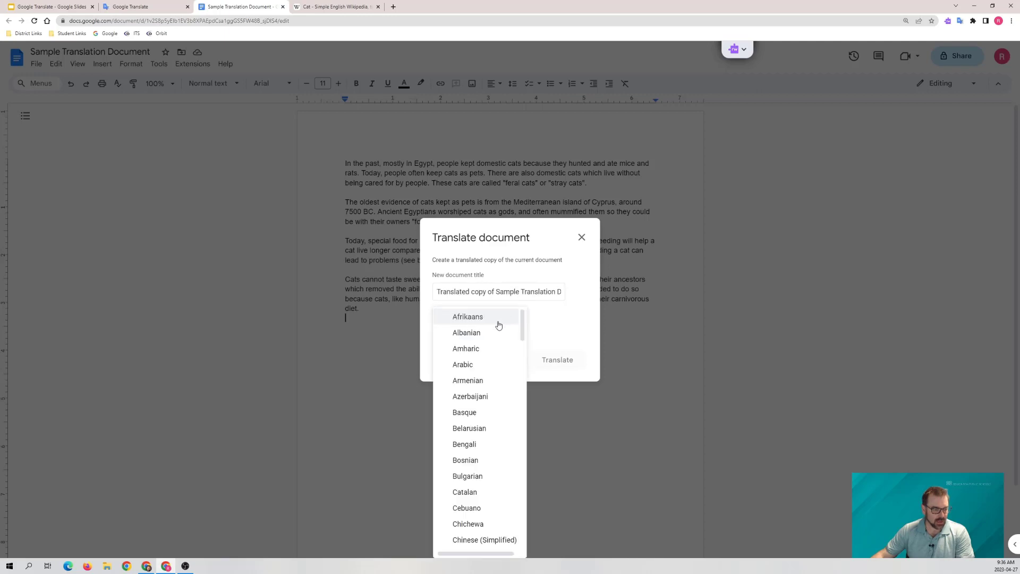
scroll("down", 3)
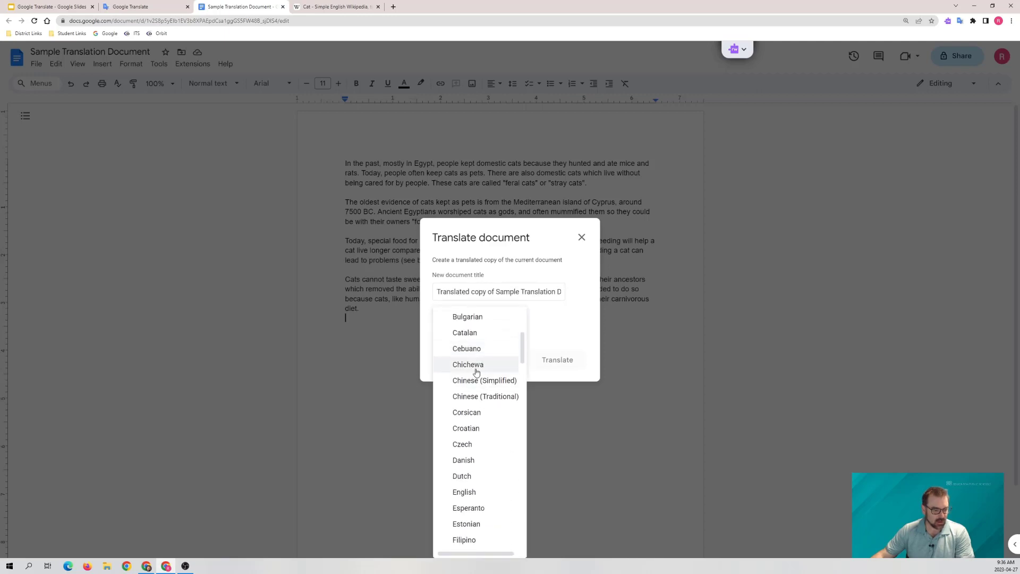
scroll("down", 3)
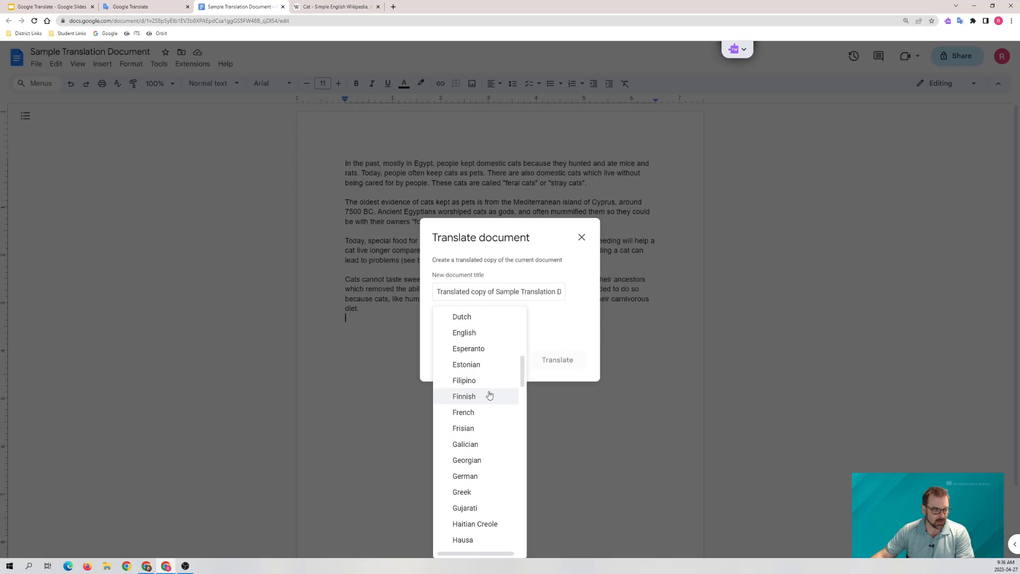
mouse_move(473, 428)
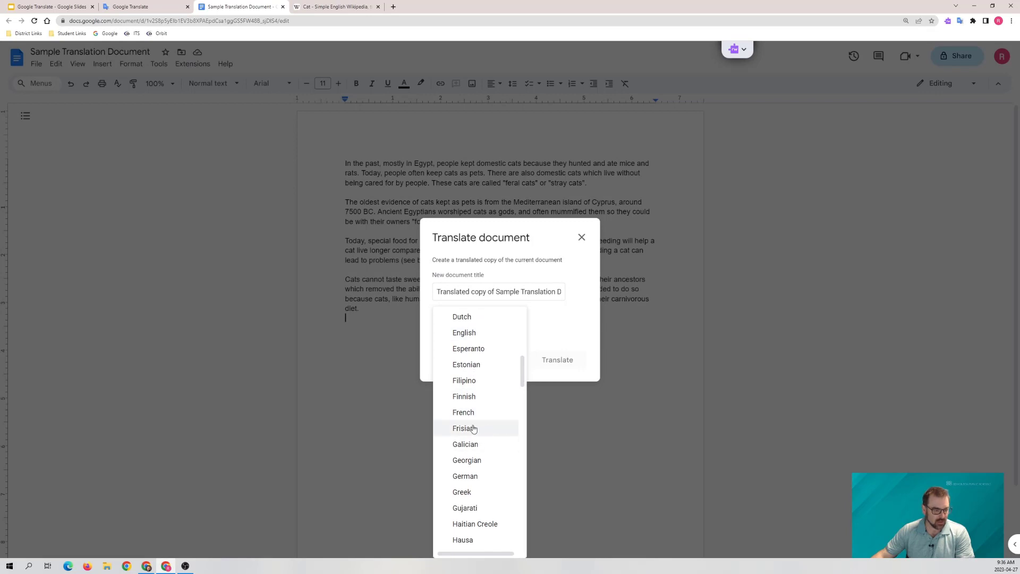
mouse_move(463, 412)
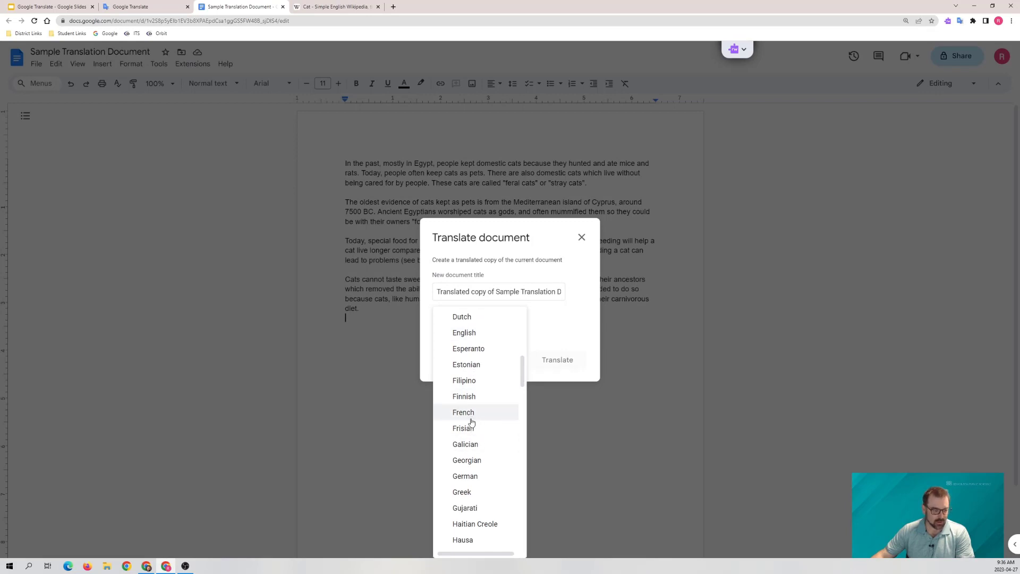
left_click(463, 412)
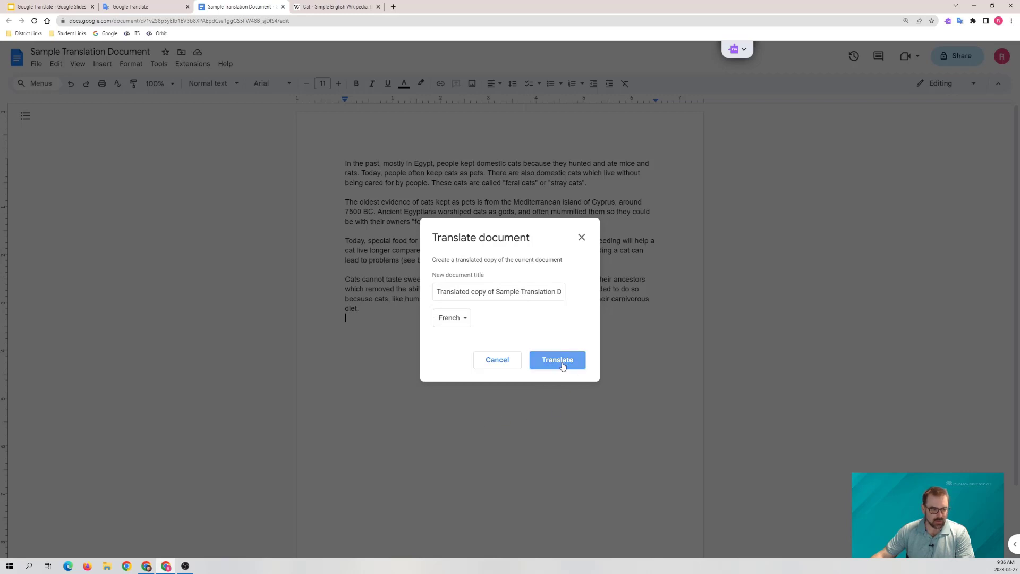
left_click(556, 359)
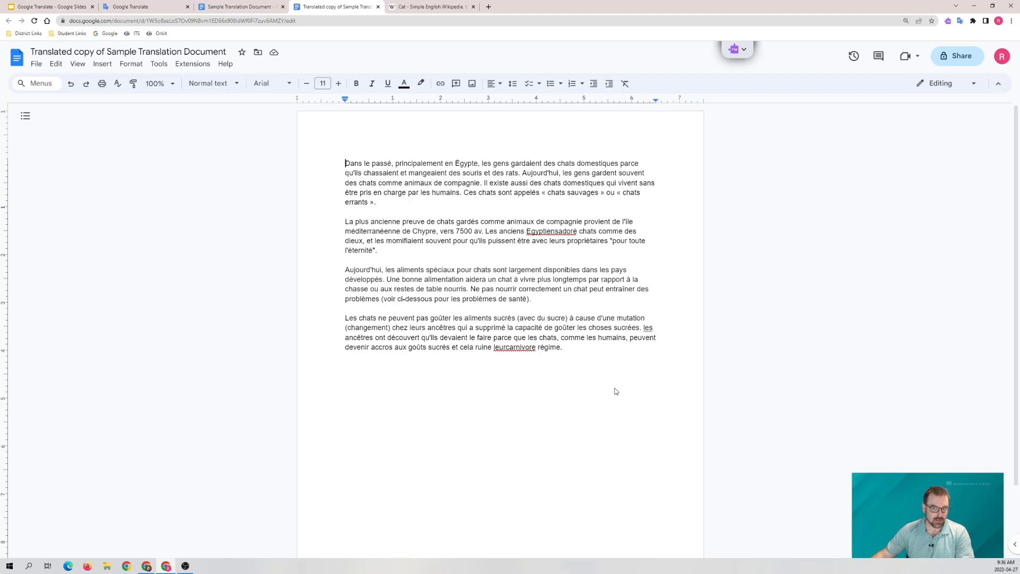
mouse_move(434, 351)
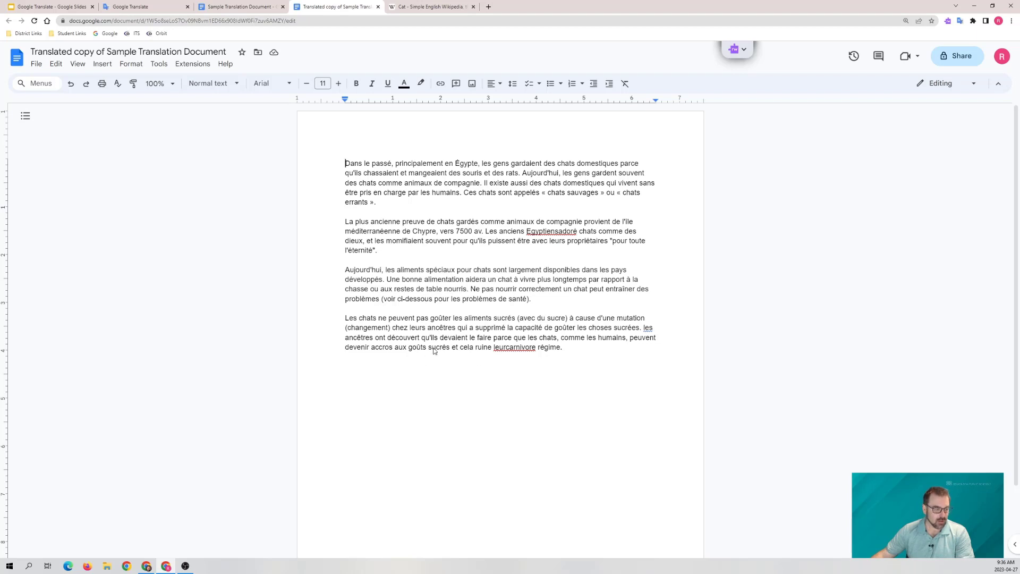
mouse_move(464, 357)
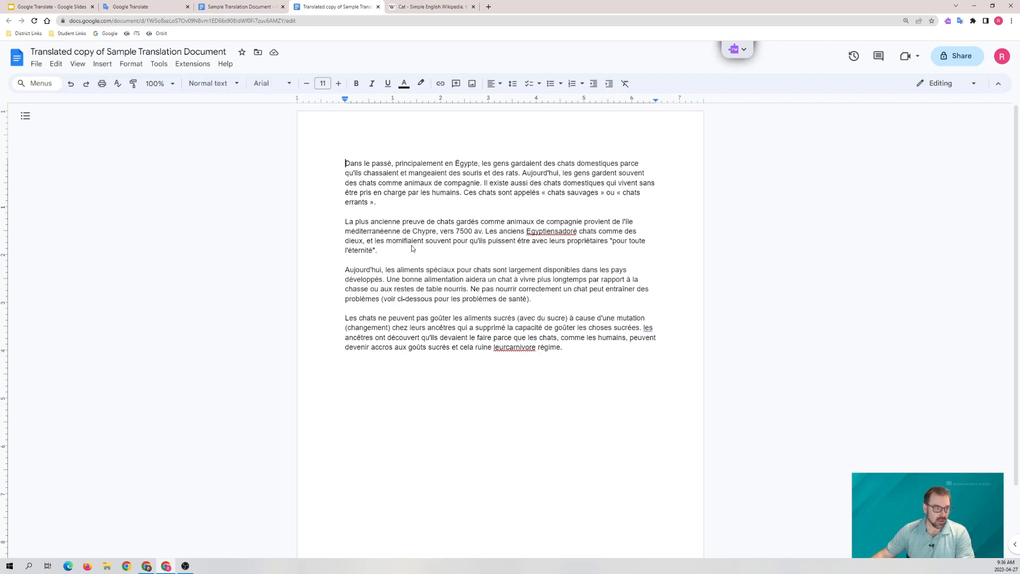
mouse_move(638, 211)
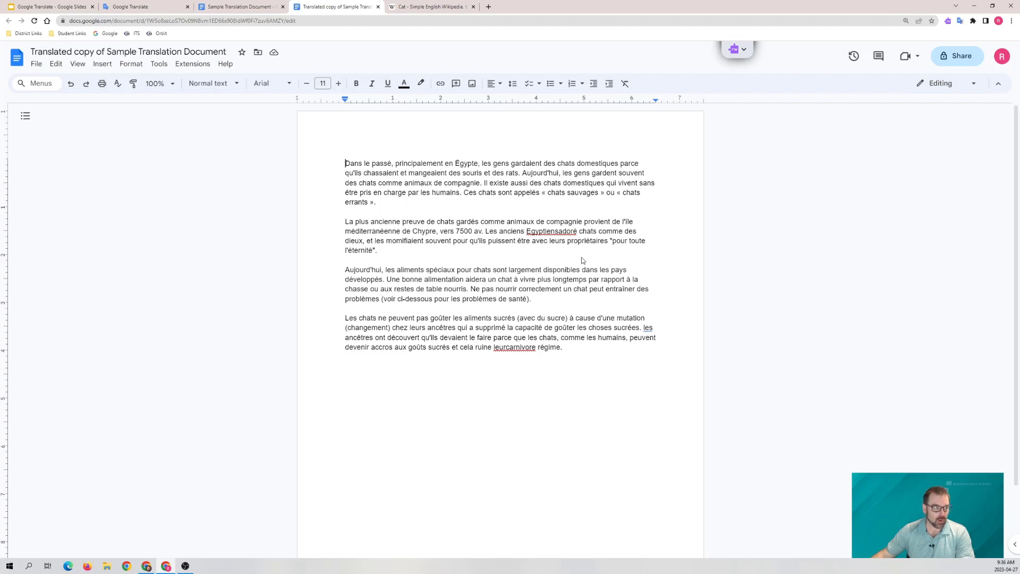
mouse_move(606, 208)
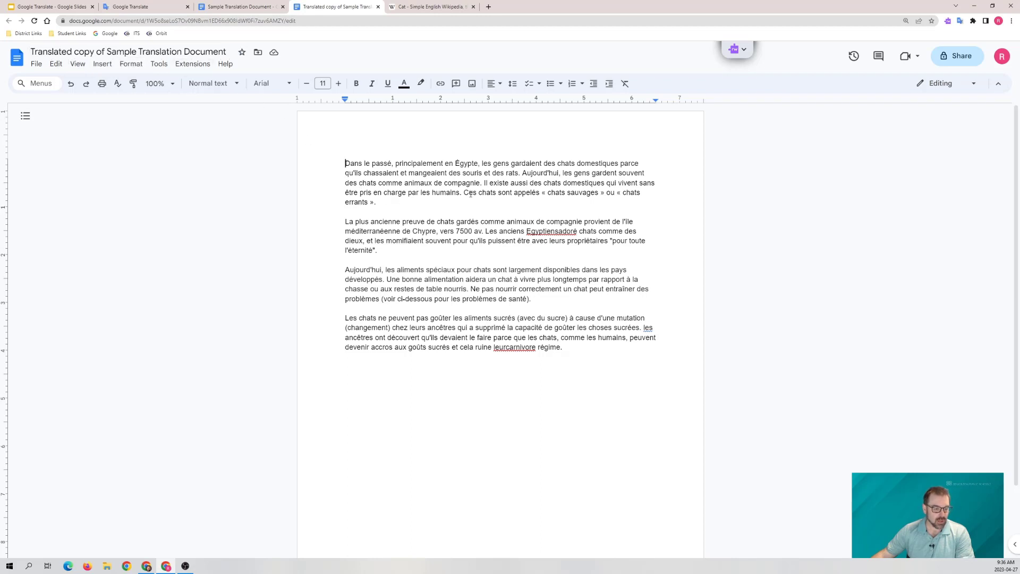
mouse_move(583, 354)
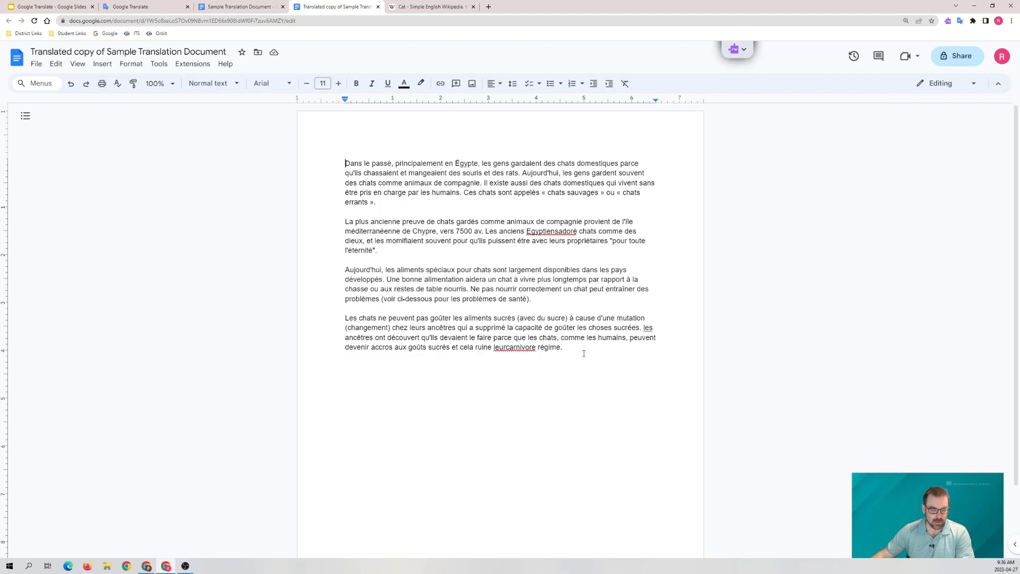
mouse_move(590, 364)
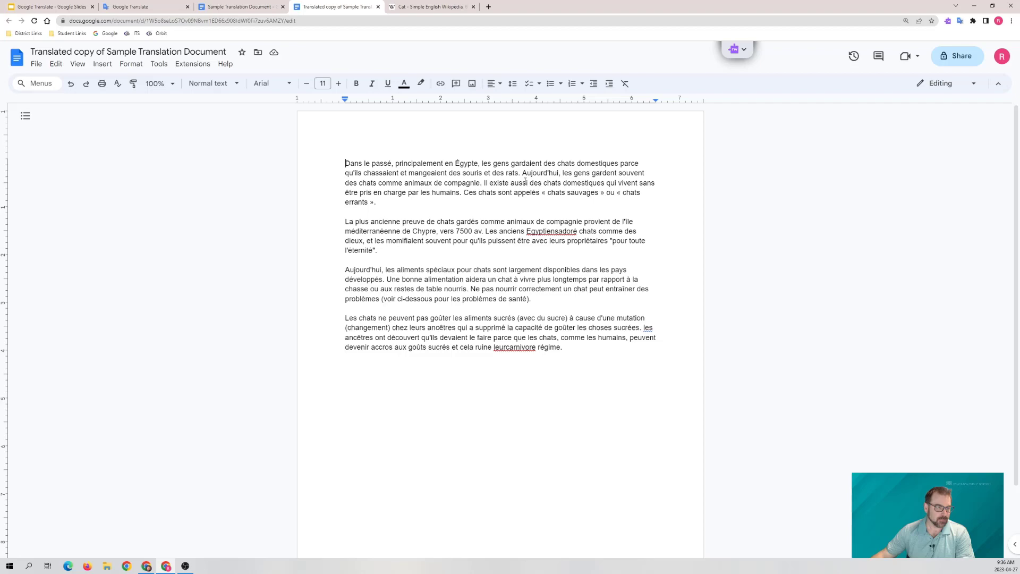
- Return to the Google Translate presentation in Google Slides
left_click(49, 7)
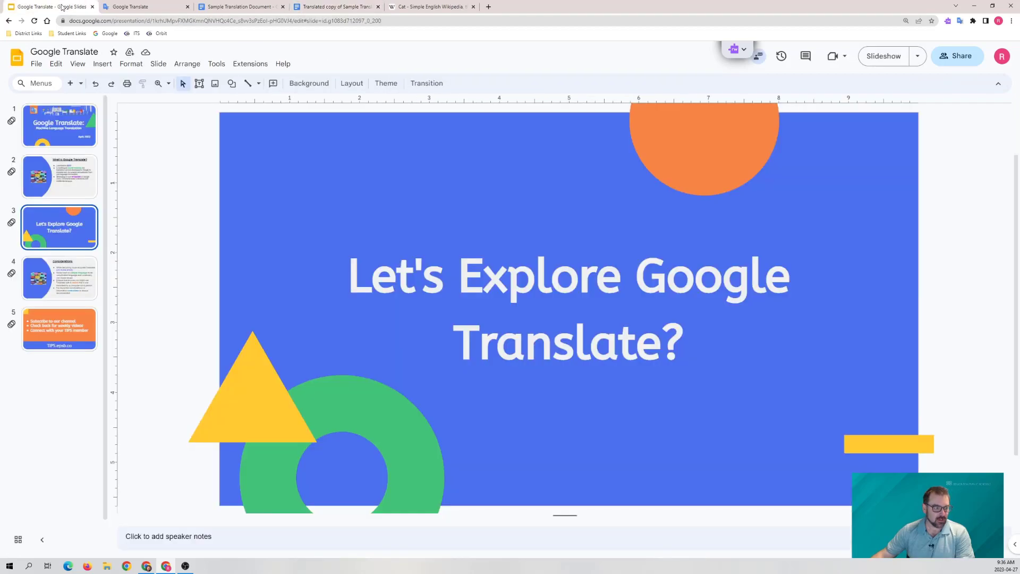
- Present the Google Translate slides full screen and advance to the closing TIPS slide
left_click(59, 277)
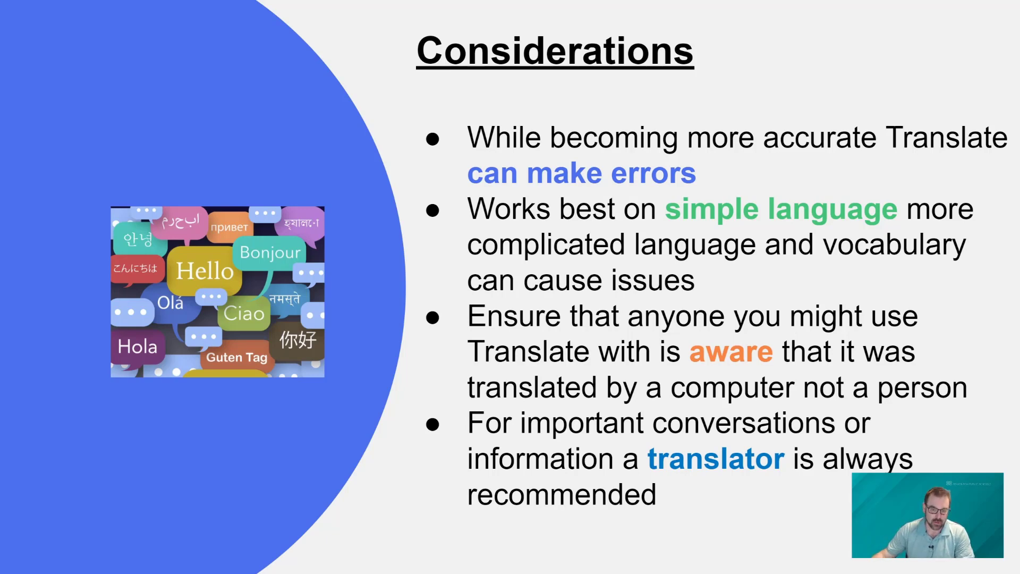
key("right")
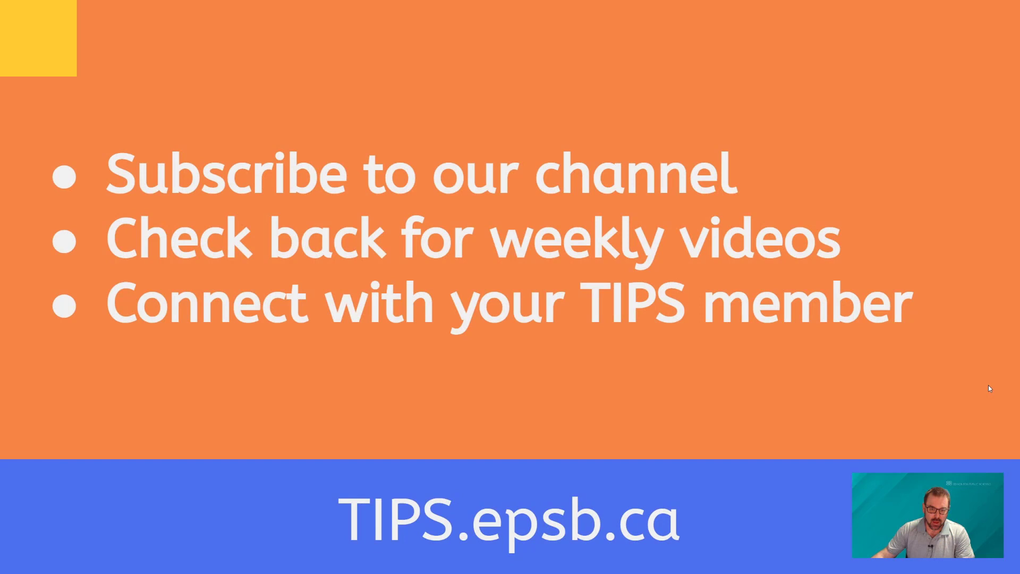